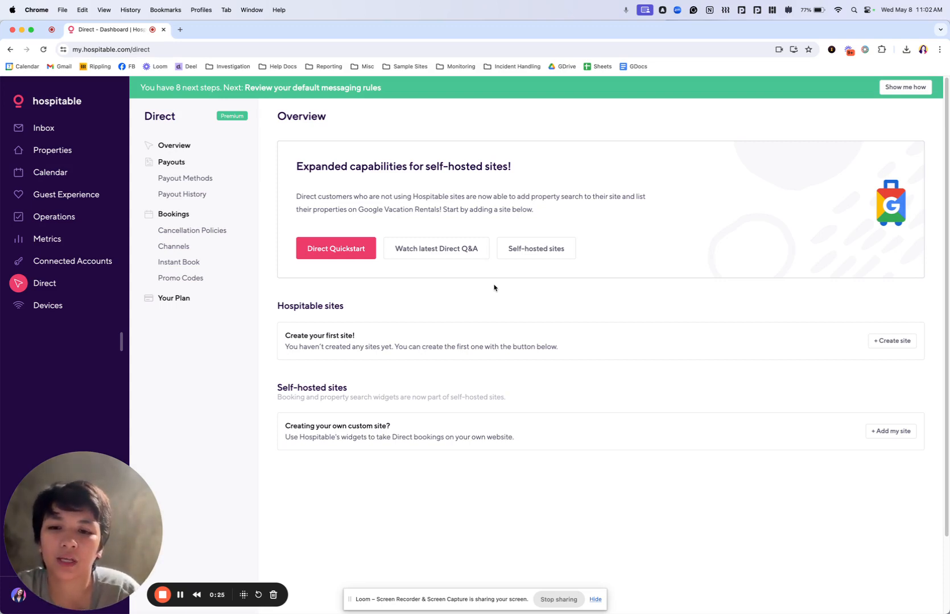
{"action": "mouse_move", "coordinate": [522, 370]}
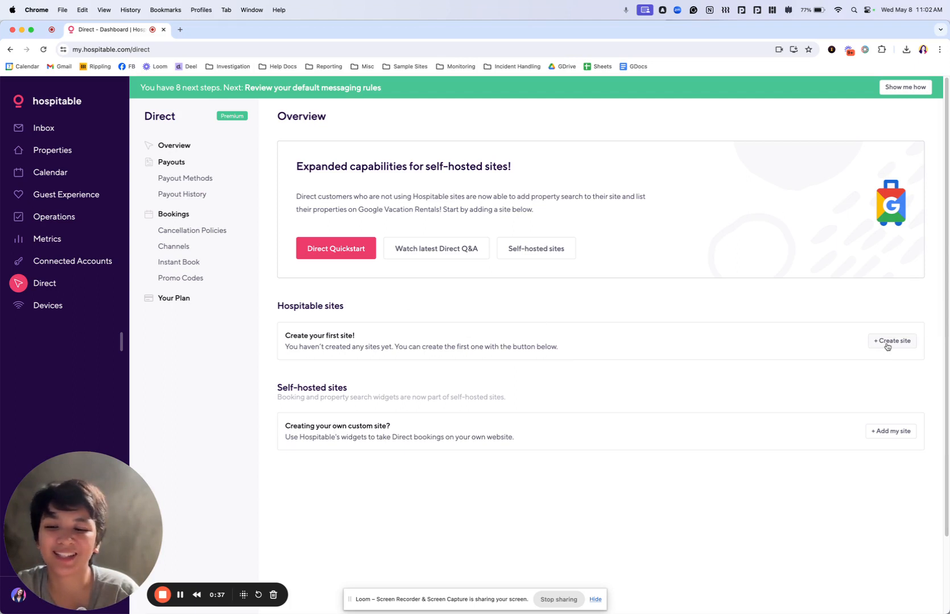
Step: Start creating a new site and review the hospitable.rentals domain endings for the 'dawn' subdomain
{"action": "left_click", "coordinate": [891, 341]}
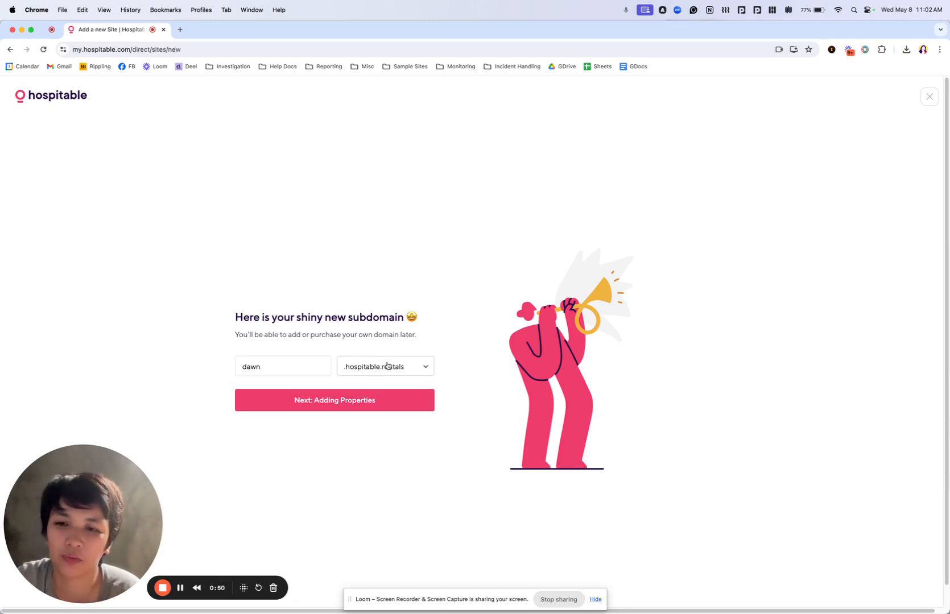
{"action": "left_click", "coordinate": [282, 366]}
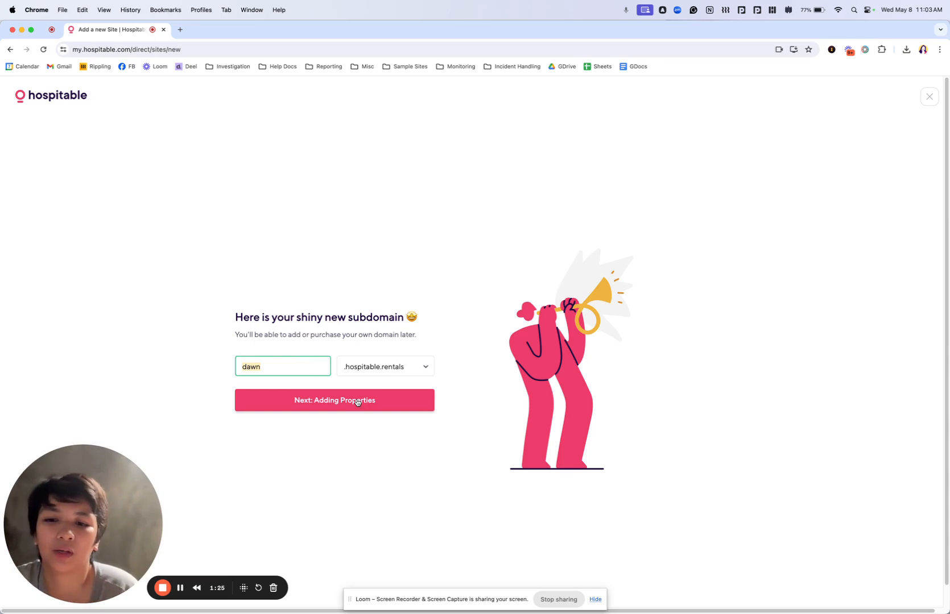
Step: Continue to the Adding Properties step with 'List all my properties' selected
{"action": "left_click", "coordinate": [333, 399]}
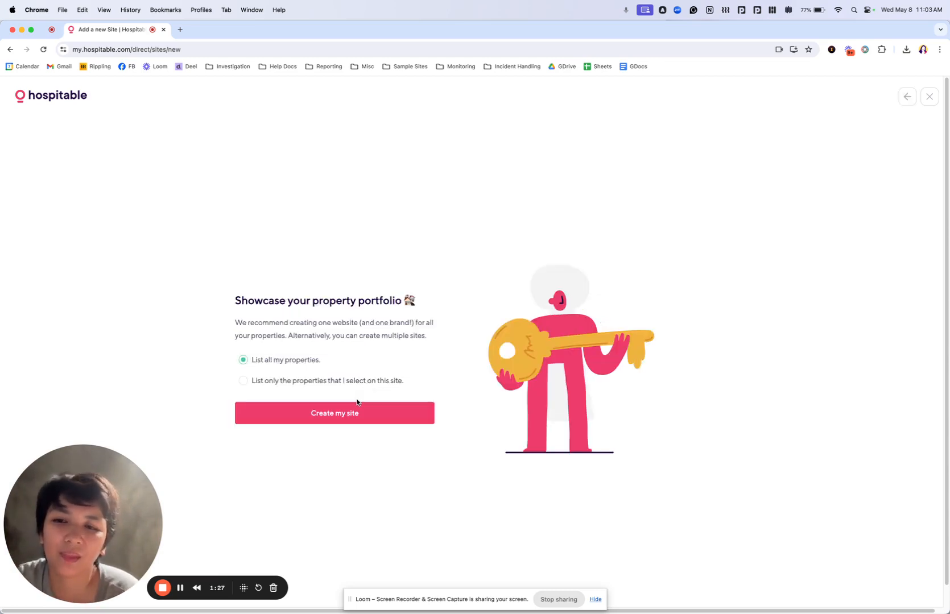
{"action": "mouse_move", "coordinate": [371, 321]}
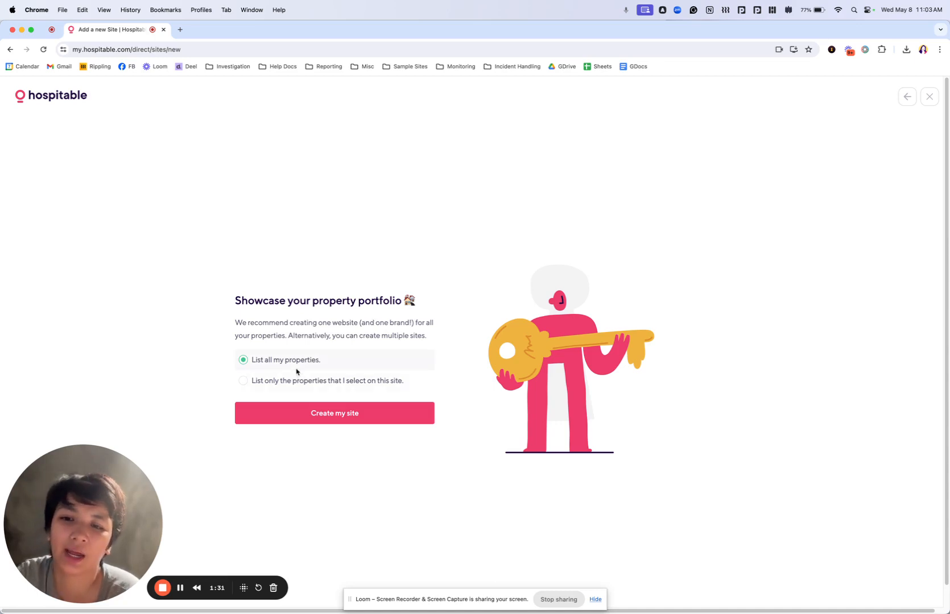
{"action": "mouse_move", "coordinate": [302, 371]}
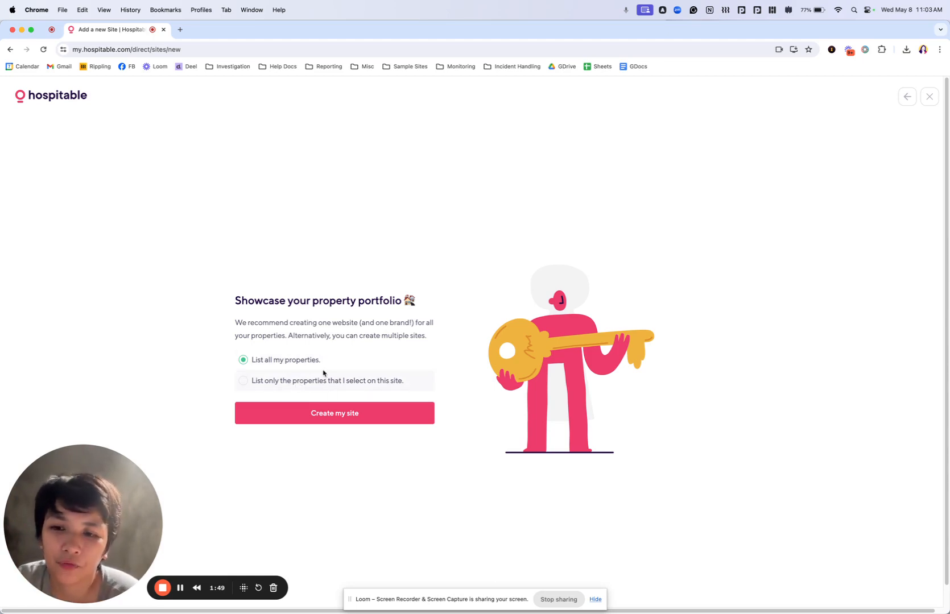
Step: Create the dawn.hospitable.rentals site and check its preview listing both properties under Our Properties
{"action": "left_click", "coordinate": [333, 413]}
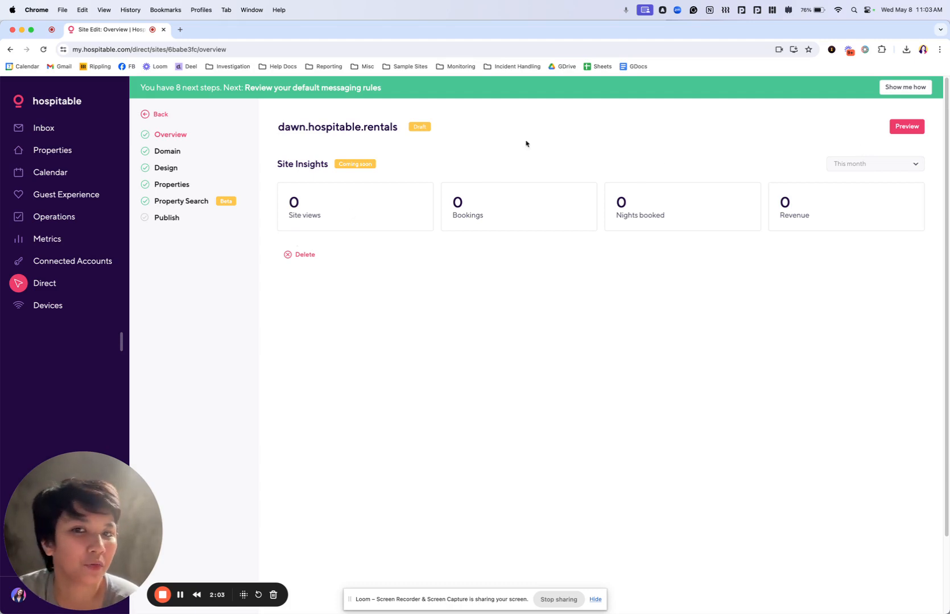
{"action": "mouse_move", "coordinate": [184, 235]}
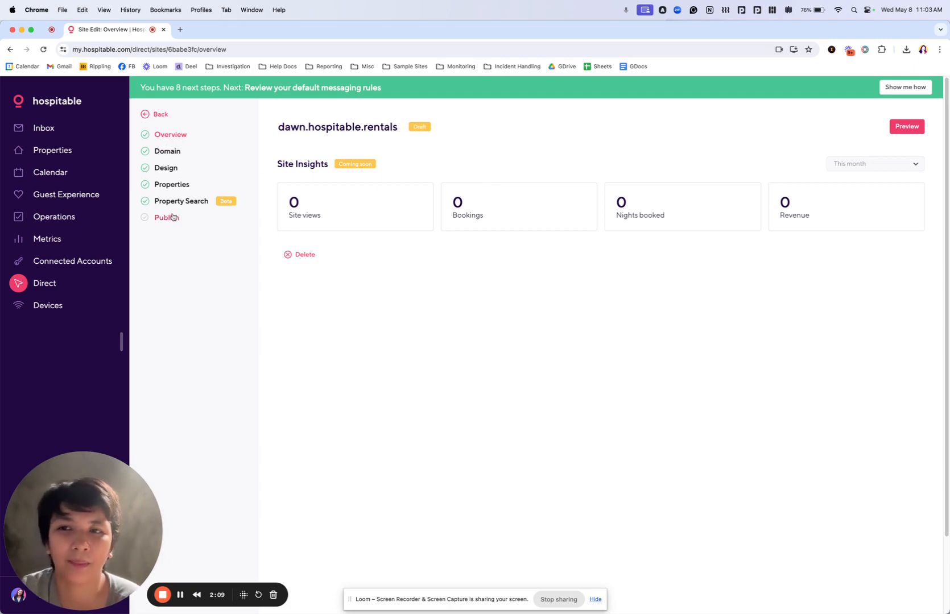
{"action": "left_click", "coordinate": [906, 127]}
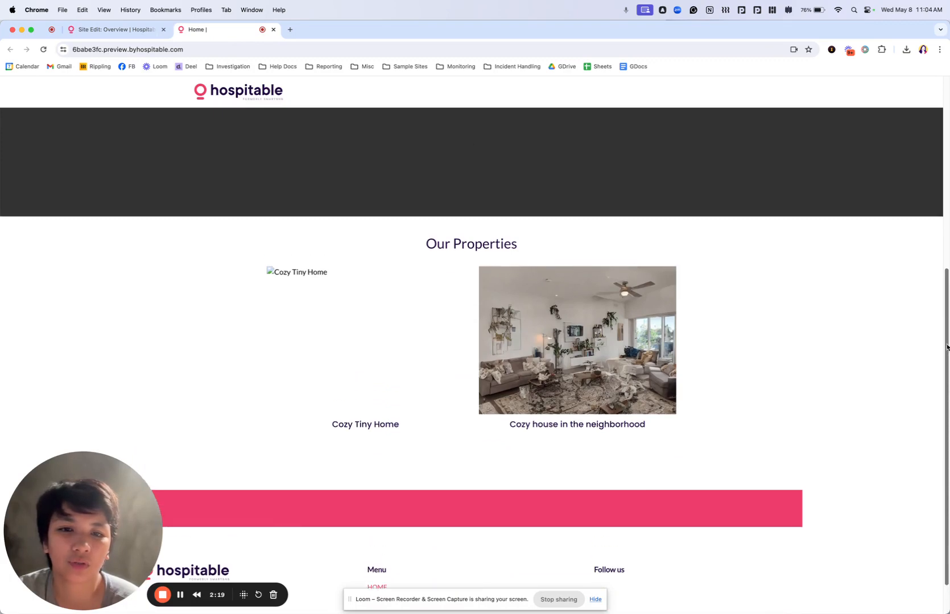
{"action": "scroll", "scroll_direction": "down", "scroll_amount": 3}
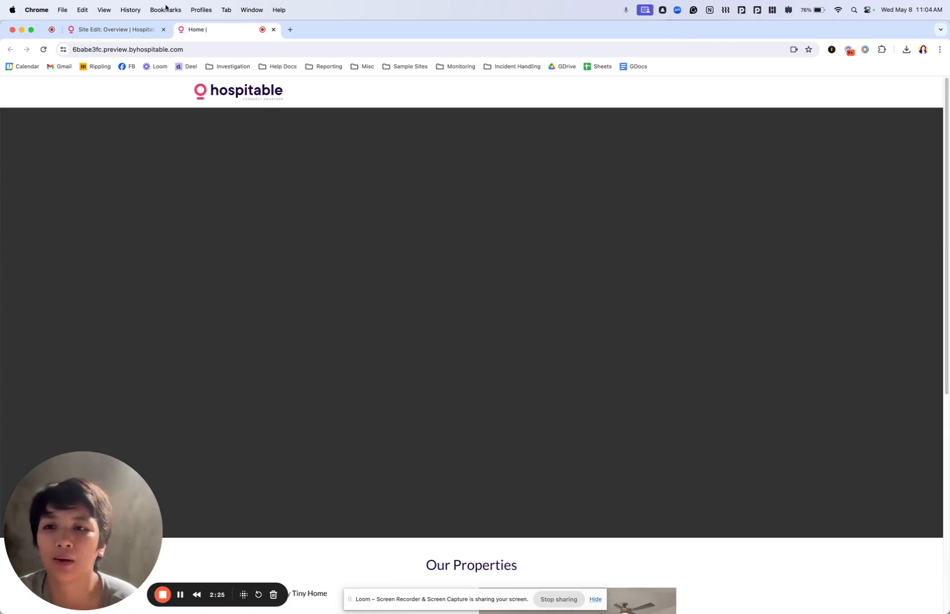
{"action": "left_click", "coordinate": [113, 29]}
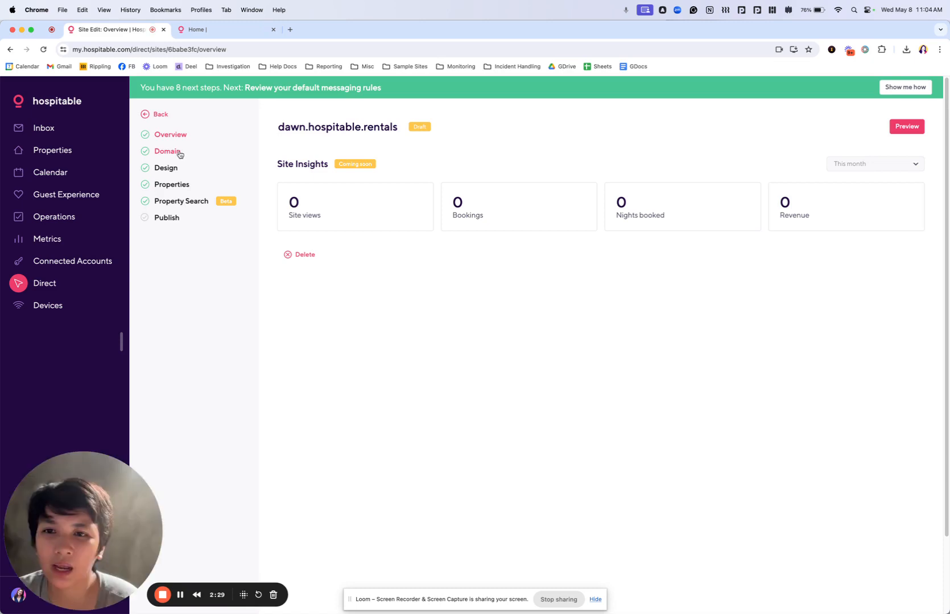
Step: Review the draft domain dawn.hospitable.rentals, then move to the site's Design settings
{"action": "left_click", "coordinate": [167, 152]}
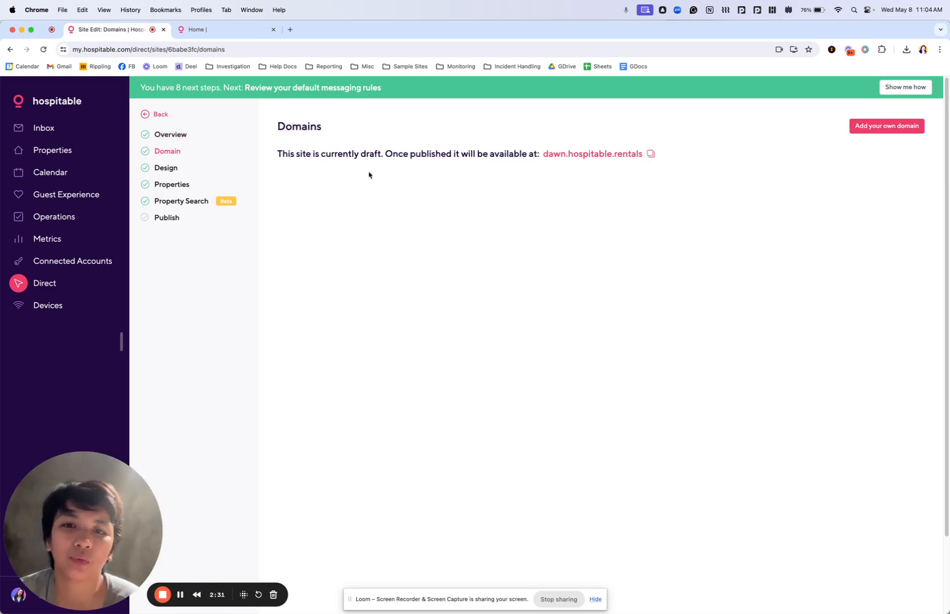
{"action": "left_click_drag", "start_coordinate": [386, 153], "coordinate": [444, 153]}
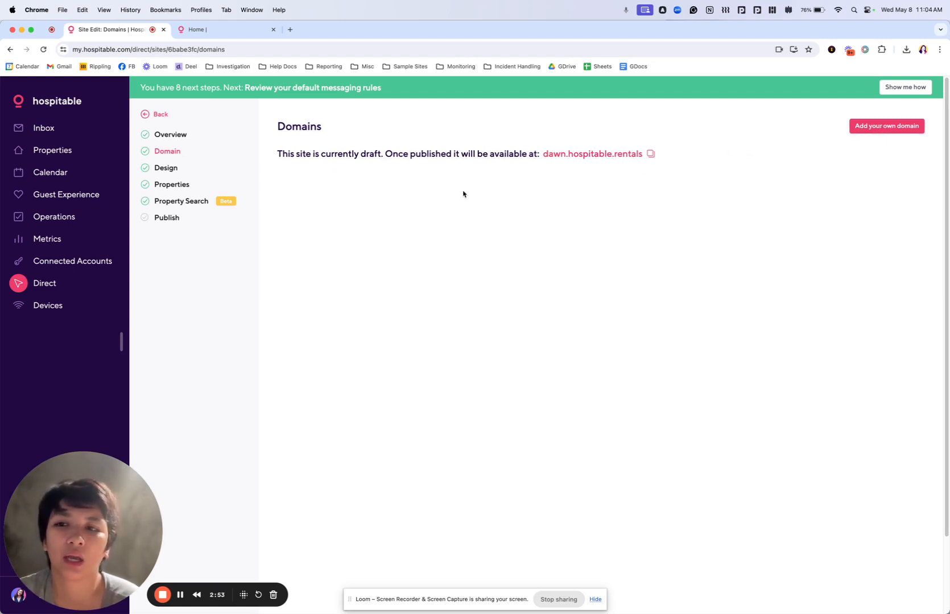
{"action": "mouse_move", "coordinate": [215, 106]}
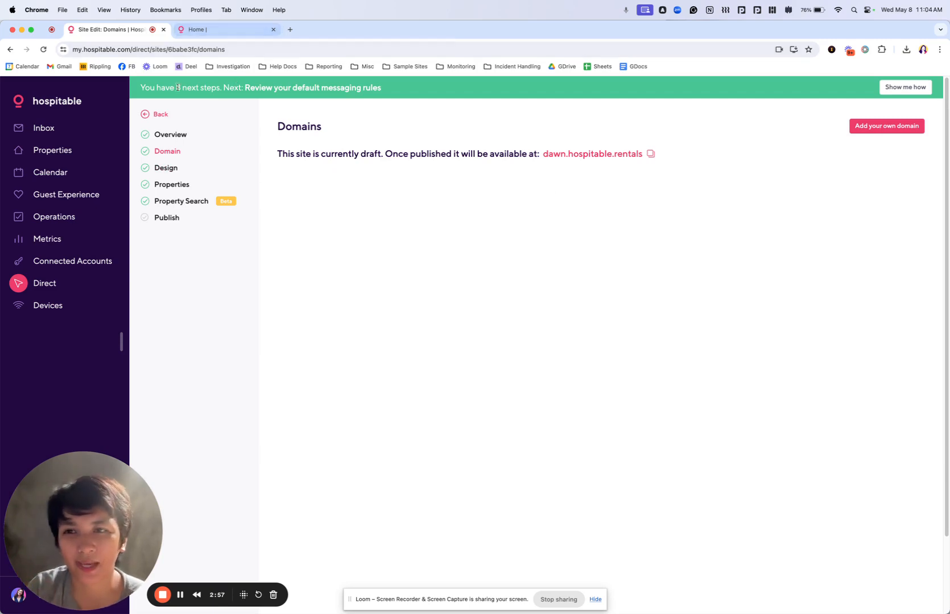
{"action": "left_click", "coordinate": [165, 169]}
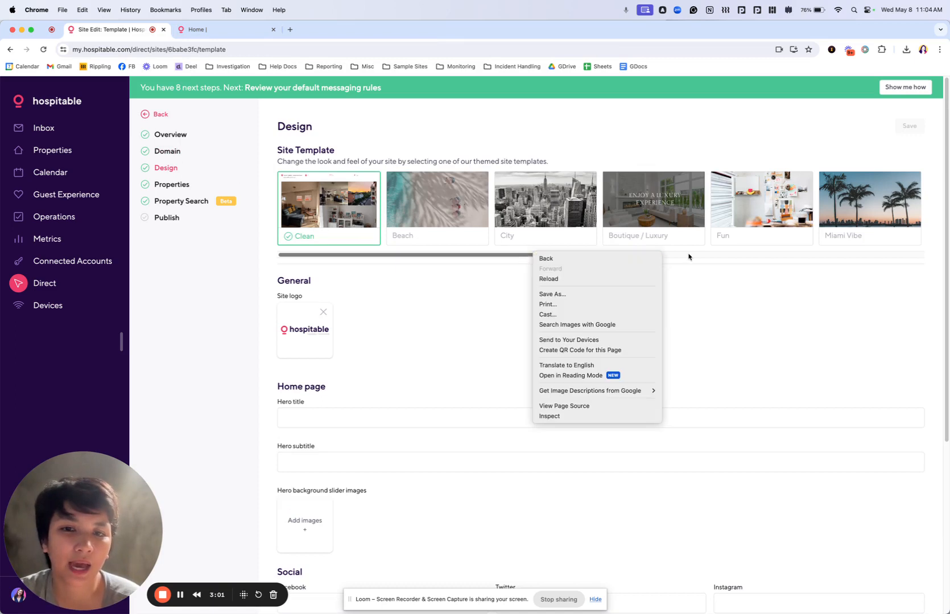
{"action": "left_click", "coordinate": [688, 257]}
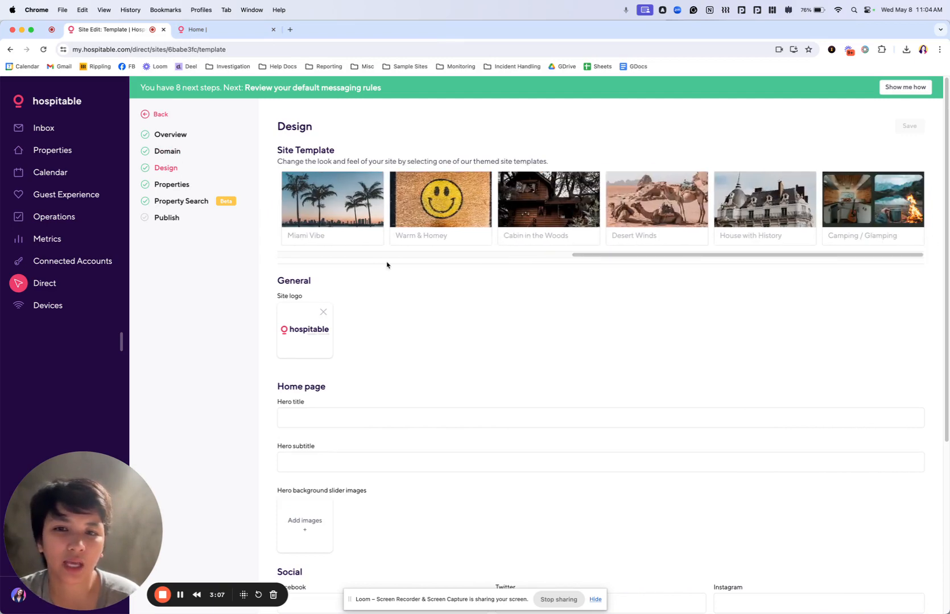
{"action": "mouse_move", "coordinate": [441, 200]}
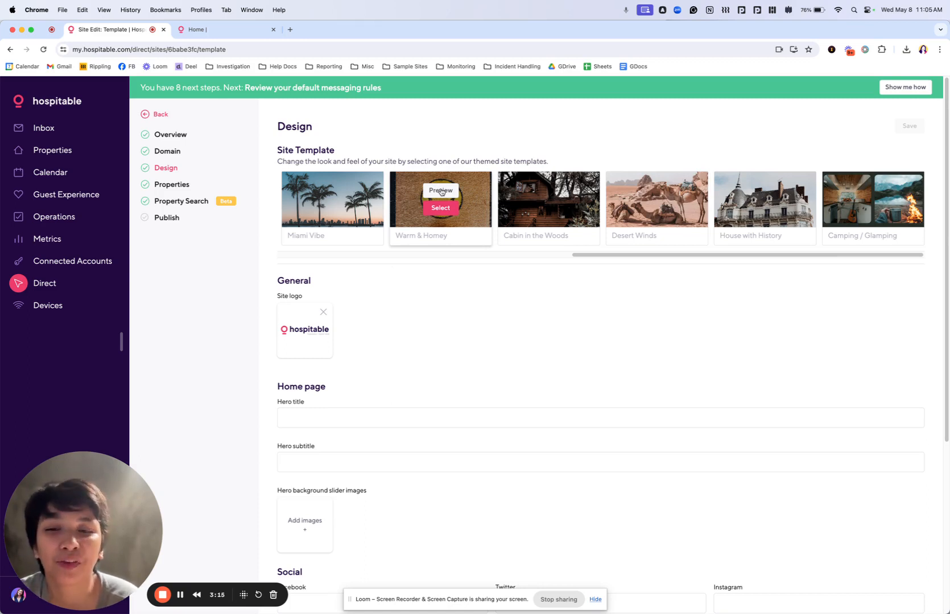
Step: Preview the Warm & Homey template across desktop, tablet and phone, then return to Design
{"action": "left_click", "coordinate": [440, 190]}
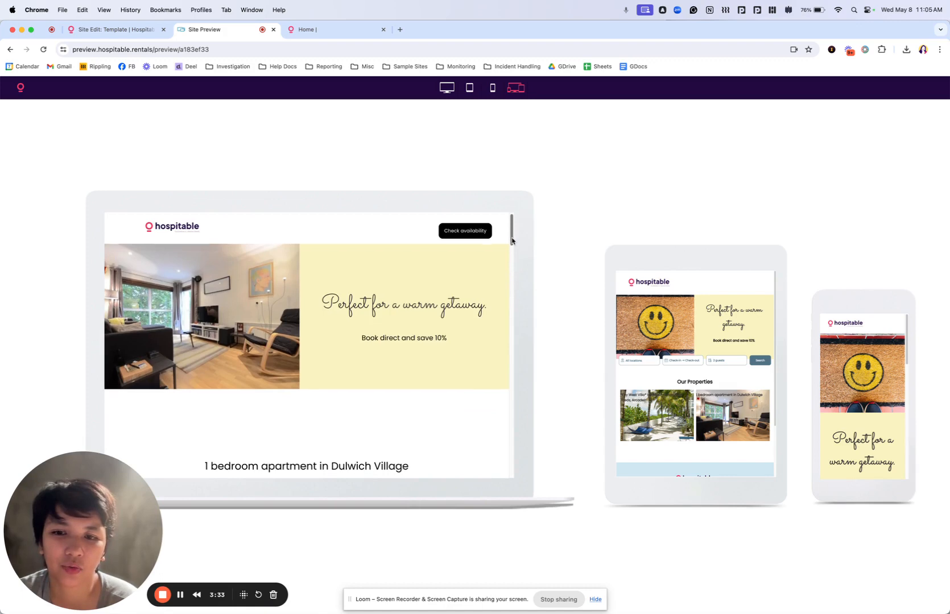
{"action": "scroll", "scroll_direction": "down", "scroll_amount": 3}
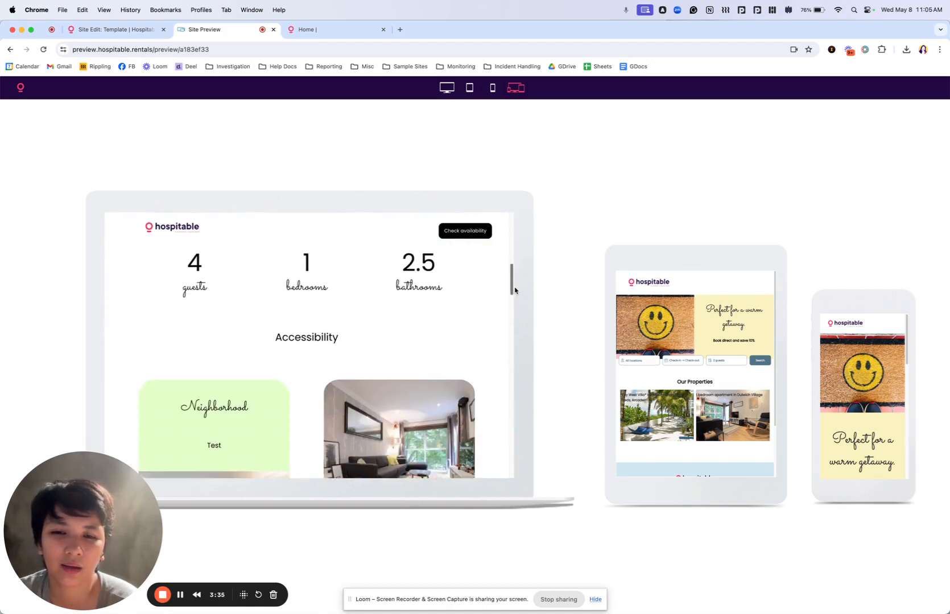
{"action": "scroll", "scroll_direction": "down", "scroll_amount": 3}
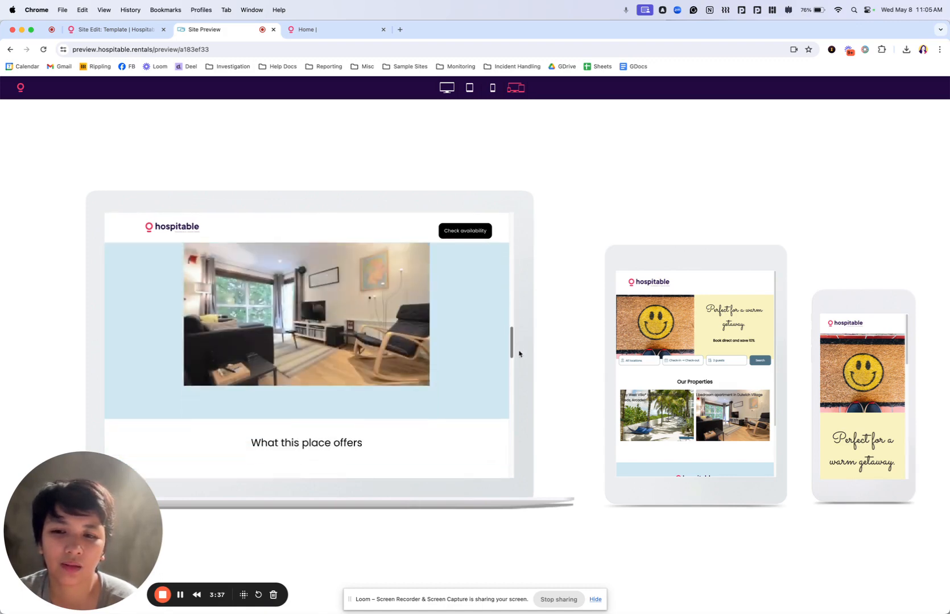
{"action": "scroll", "scroll_direction": "down", "scroll_amount": 3}
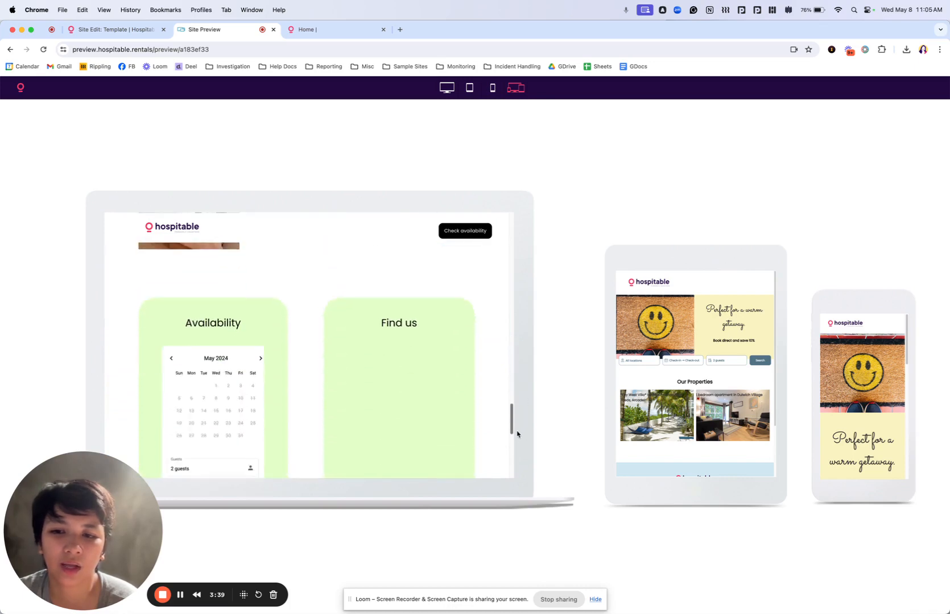
{"action": "scroll", "scroll_direction": "down", "scroll_amount": 3}
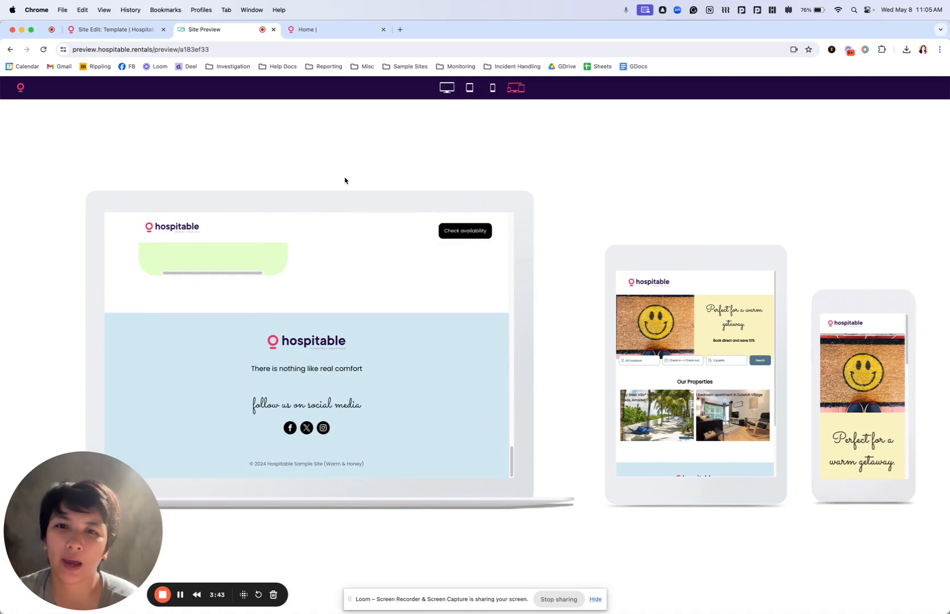
{"action": "left_click", "coordinate": [115, 29]}
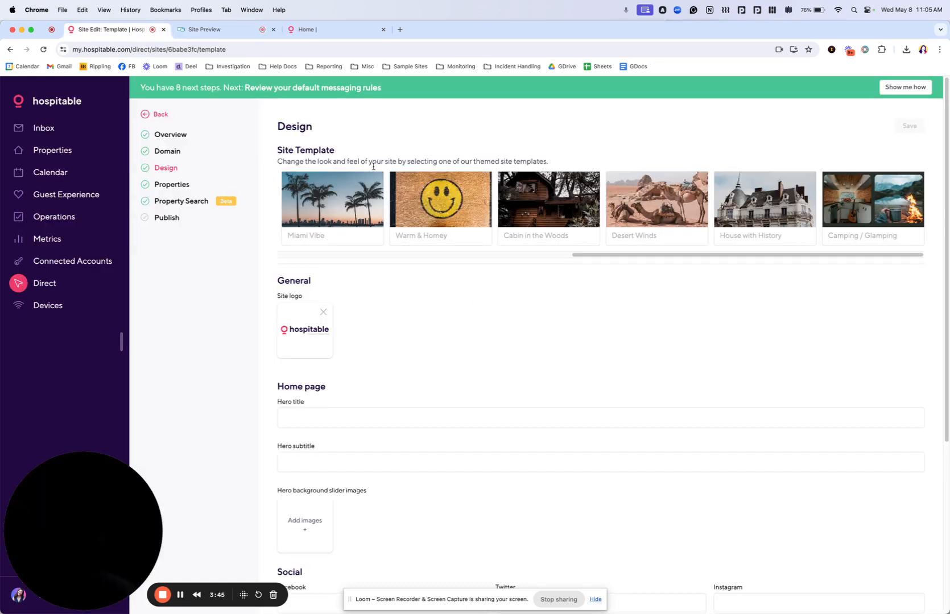
Step: Save Warm & Homey as the site template and check the refreshed site preview
{"action": "left_click", "coordinate": [439, 201]}
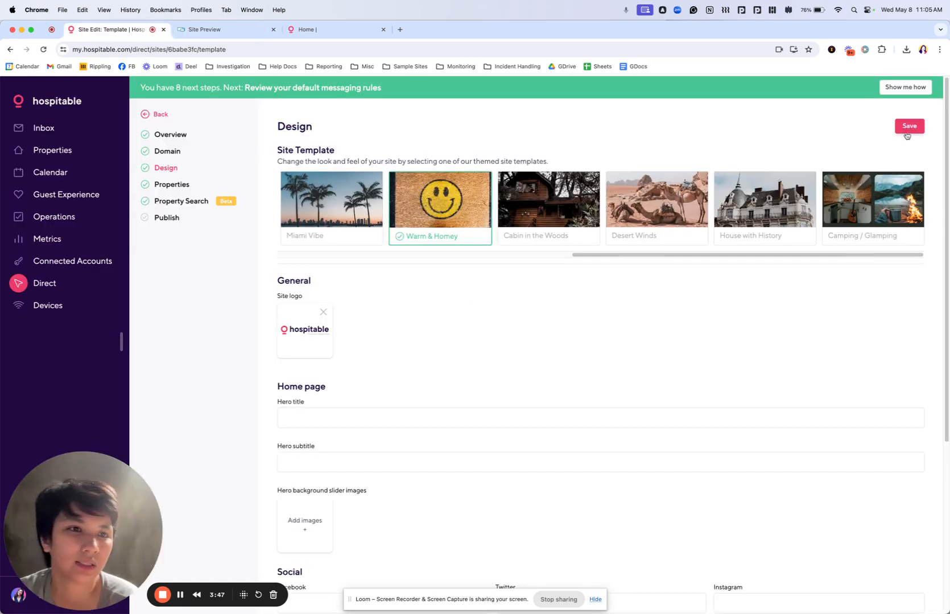
{"action": "left_click", "coordinate": [908, 126]}
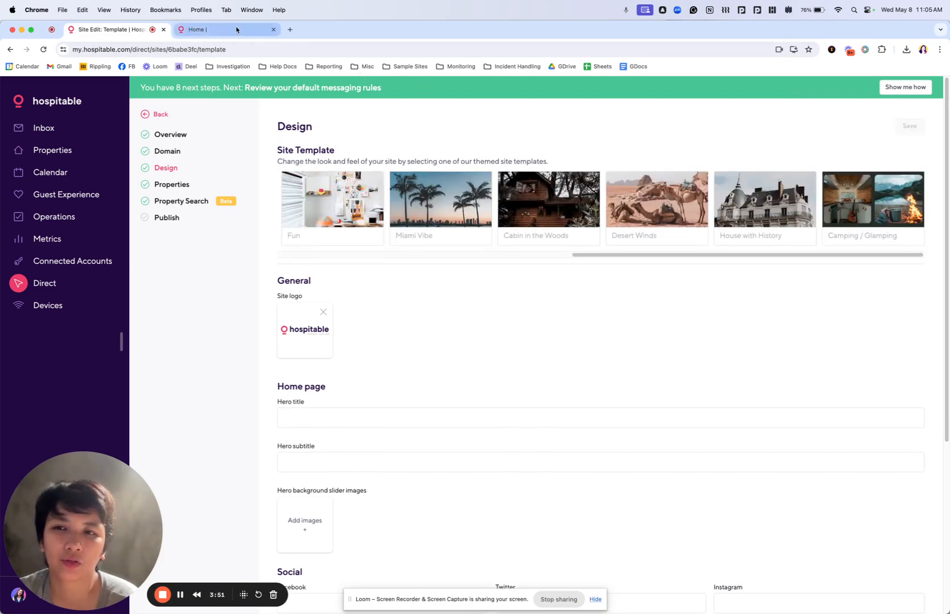
{"action": "left_click", "coordinate": [218, 29]}
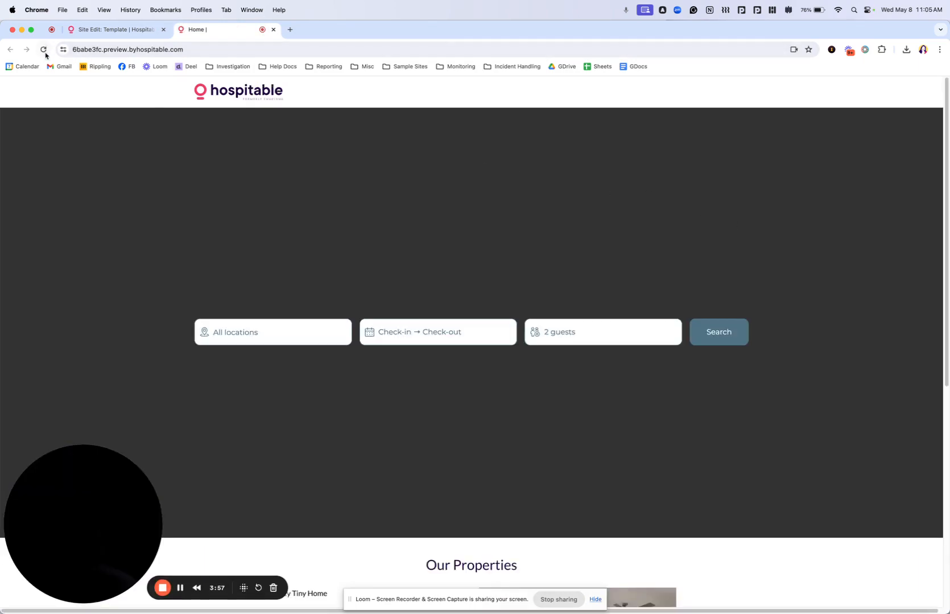
{"action": "left_click", "coordinate": [114, 29]}
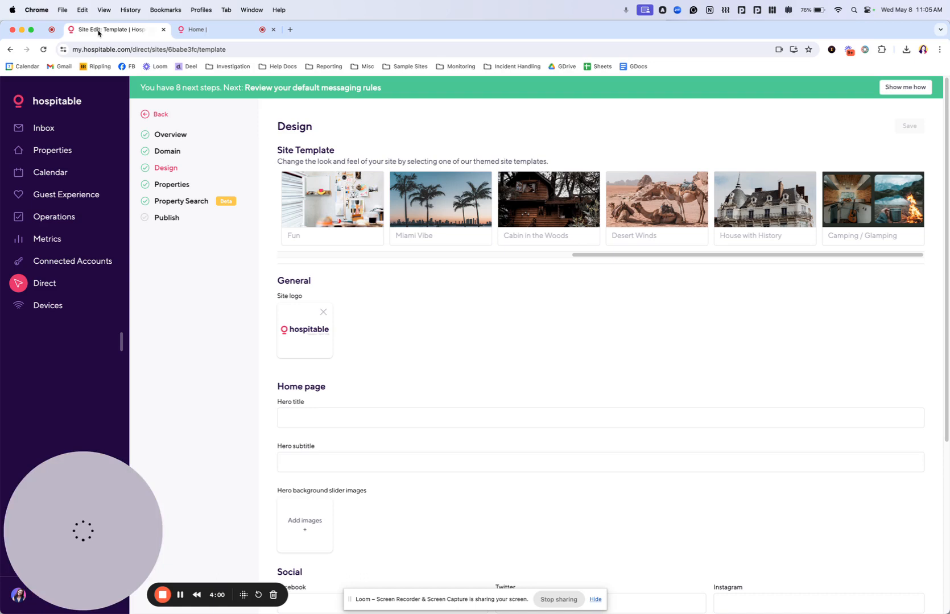
Step: Bring up the site's Overview page and check the preview once more
{"action": "left_click", "coordinate": [172, 134]}
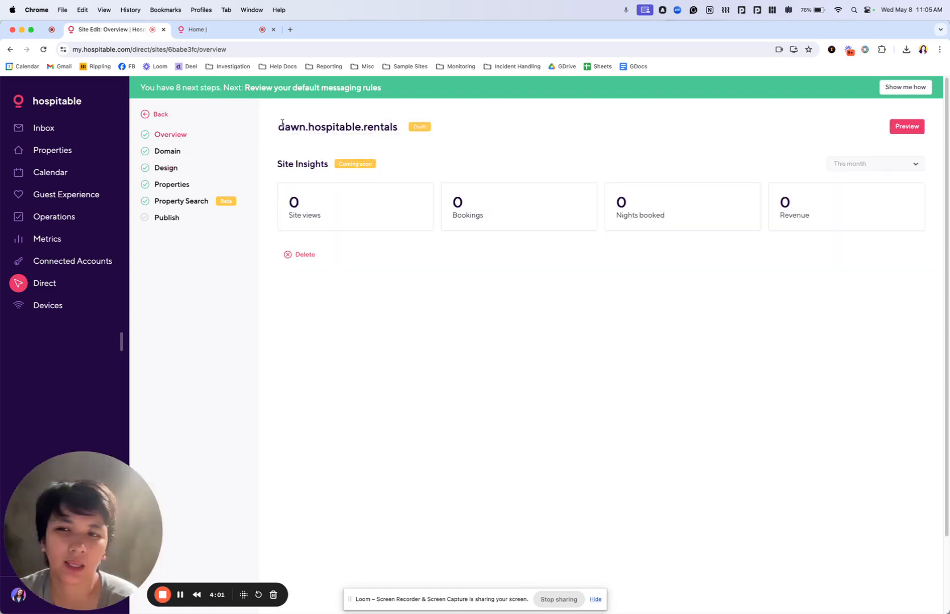
{"action": "left_click", "coordinate": [907, 126]}
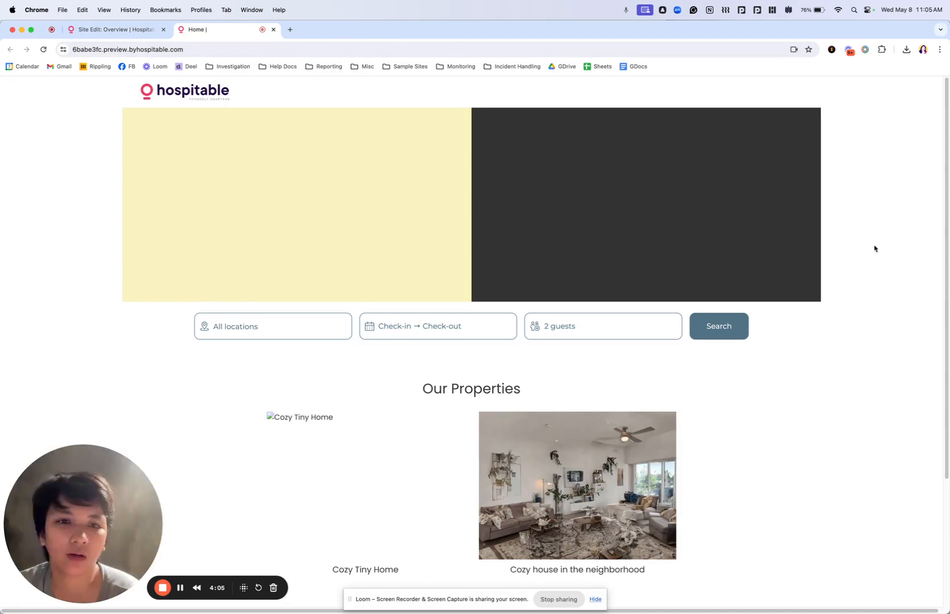
{"action": "mouse_move", "coordinate": [477, 252]}
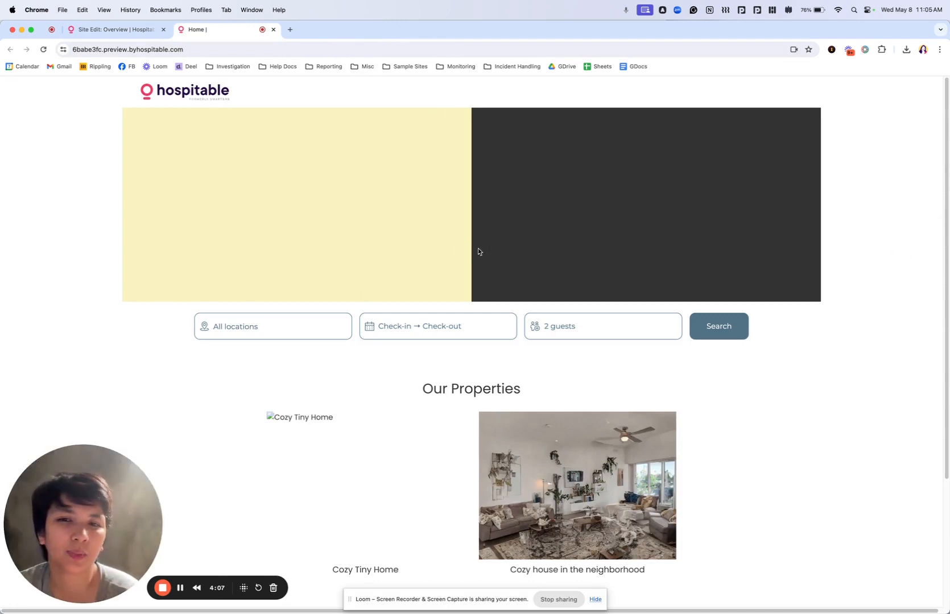
{"action": "left_click", "coordinate": [114, 30]}
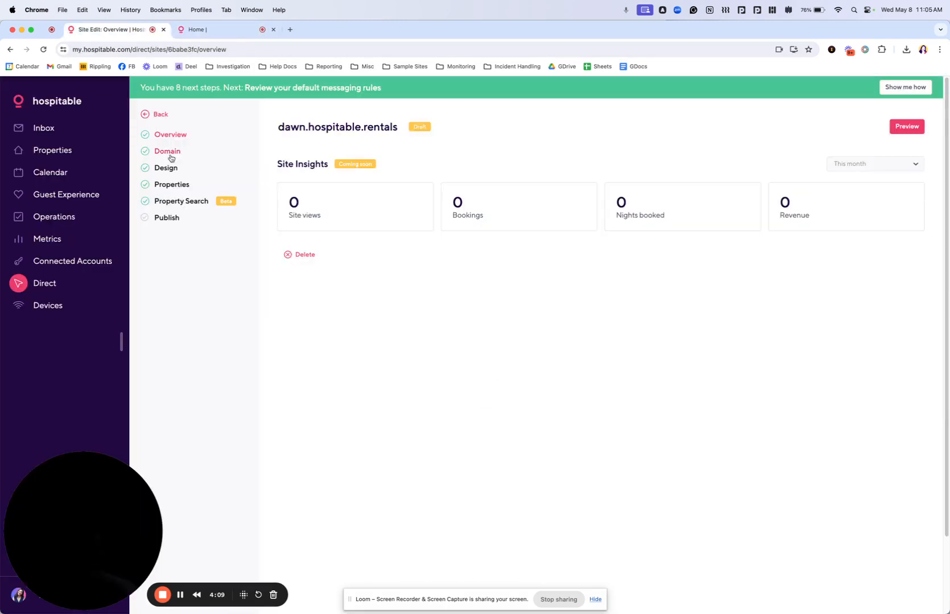
Step: Set the home page hero title to 'Dawn Rentals' in the Design settings
{"action": "left_click", "coordinate": [164, 168]}
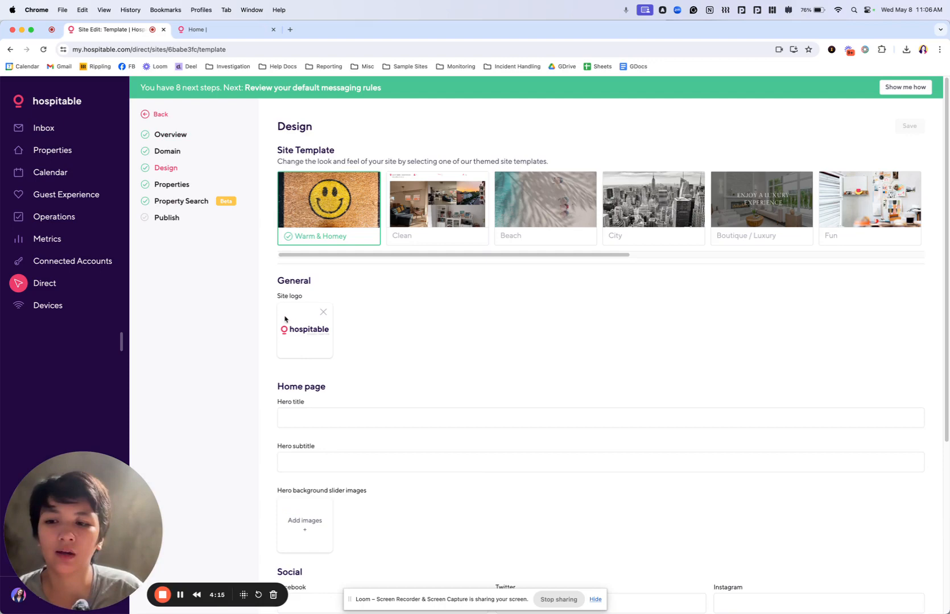
{"action": "mouse_move", "coordinate": [297, 338]}
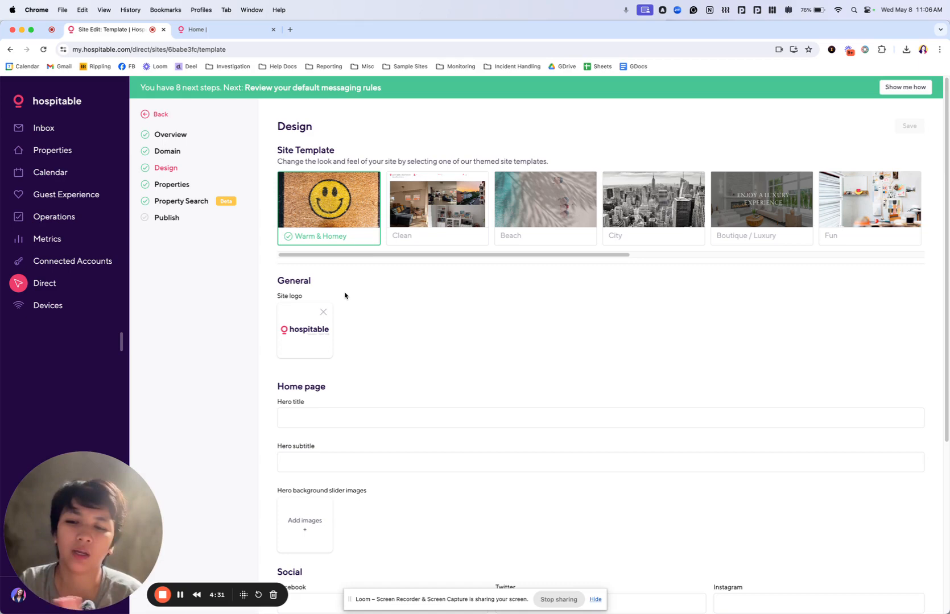
{"action": "mouse_move", "coordinate": [279, 337]}
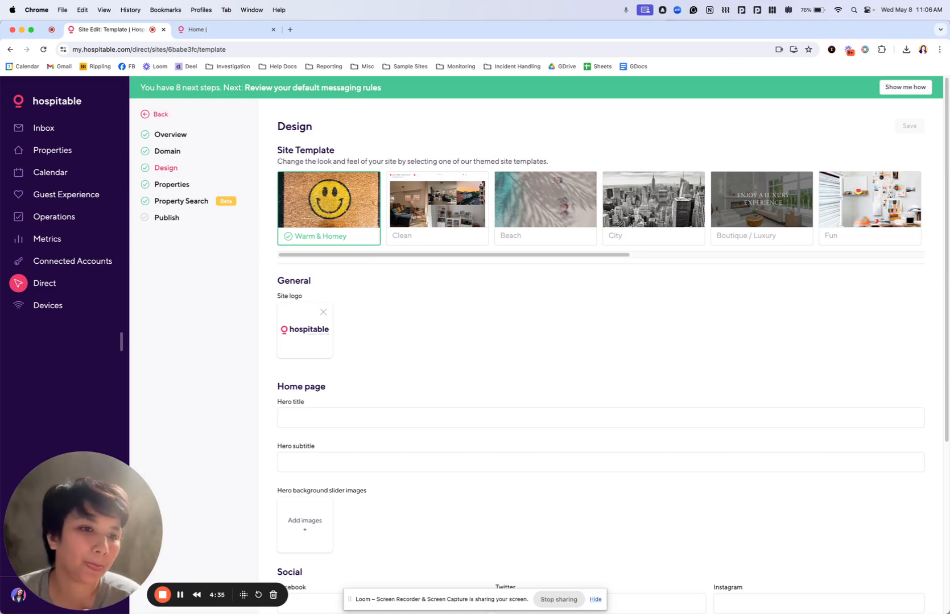
{"action": "scroll", "scroll_direction": "down", "scroll_amount": 3}
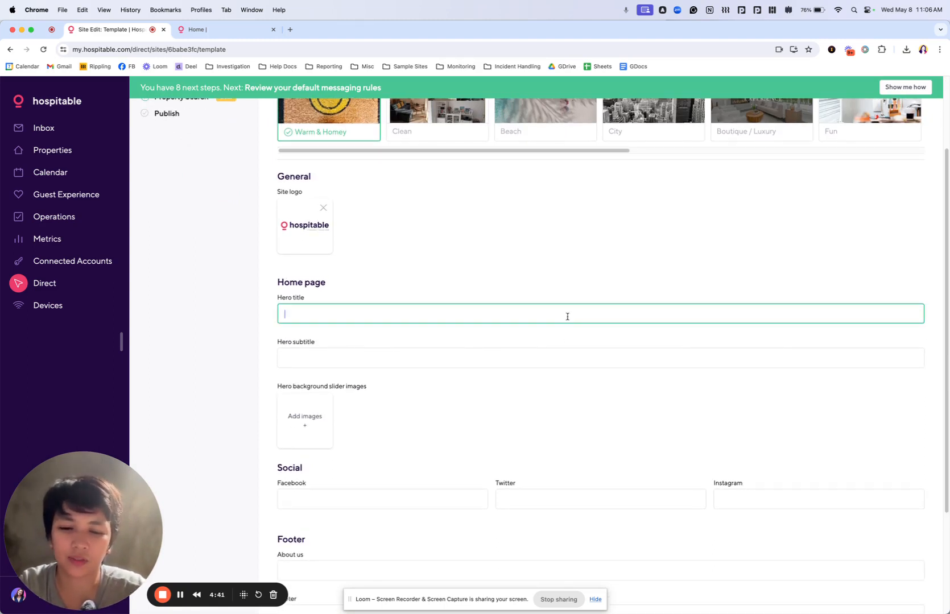
{"action": "type", "text": "Di"}
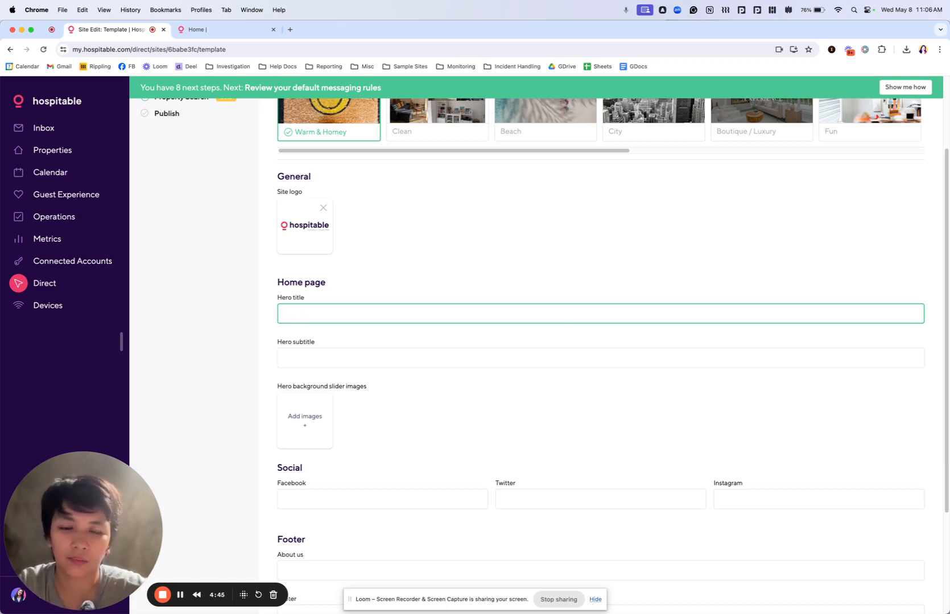
{"action": "left_click", "coordinate": [598, 314]}
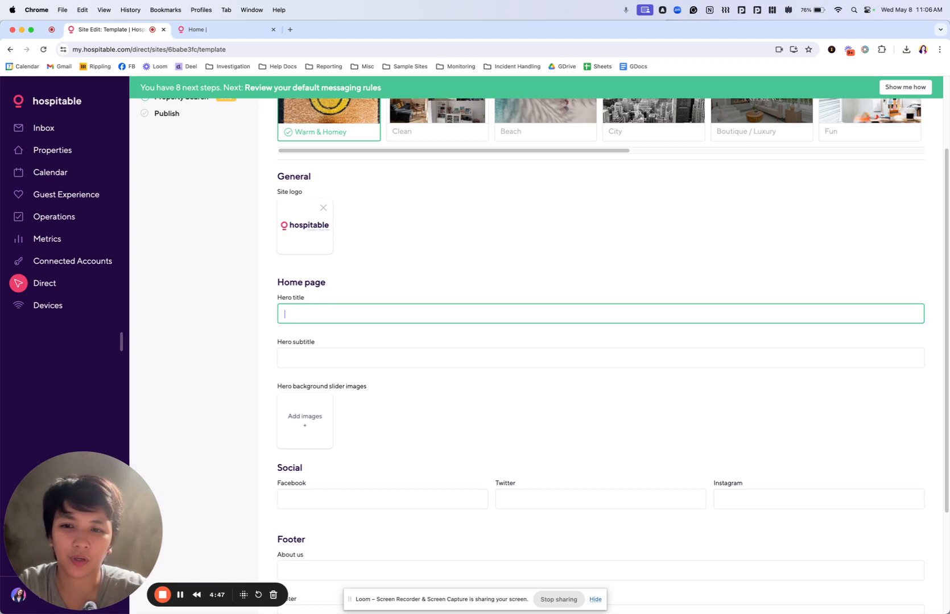
{"action": "type", "text": "Dawn"}
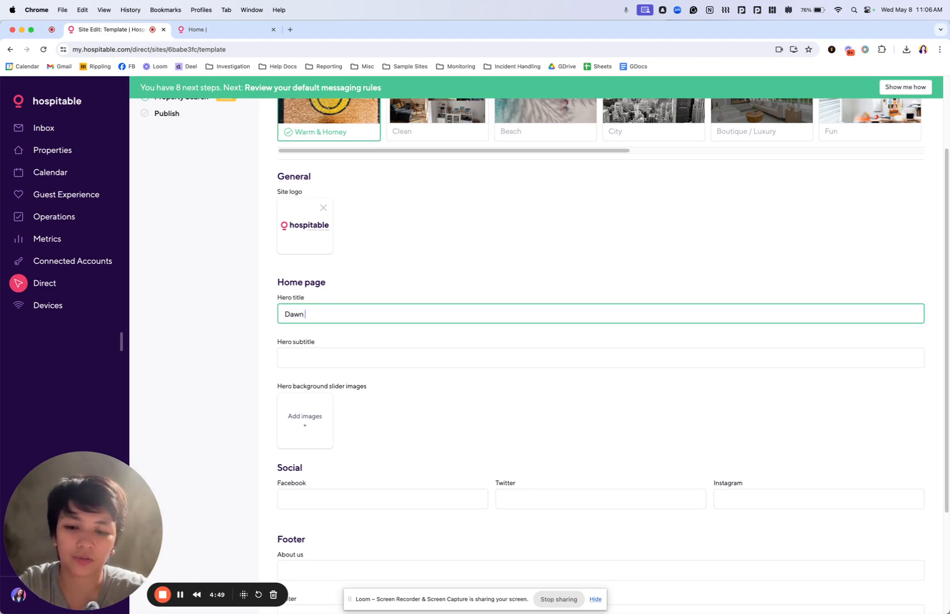
{"action": "type", "text": "Rentals"}
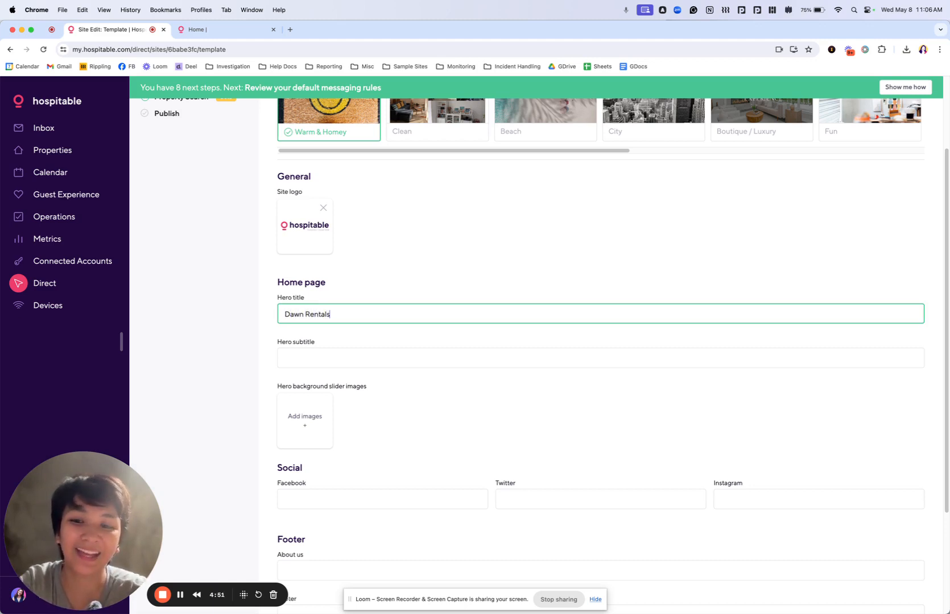
Step: Set the hero subtitle to 'Book Direct and Save' and save the changes
{"action": "left_click", "coordinate": [599, 358]}
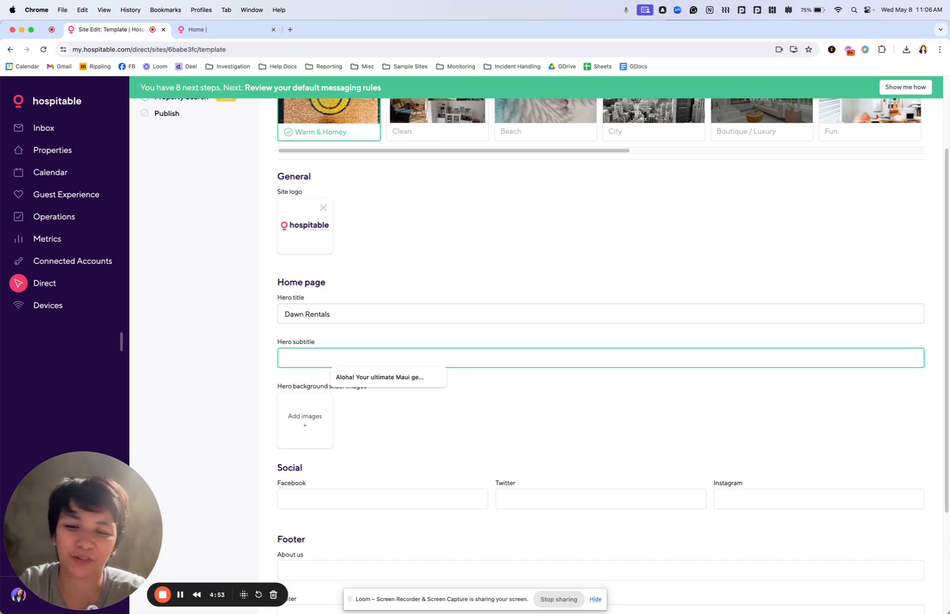
{"action": "type", "text": "Book Direct and"}
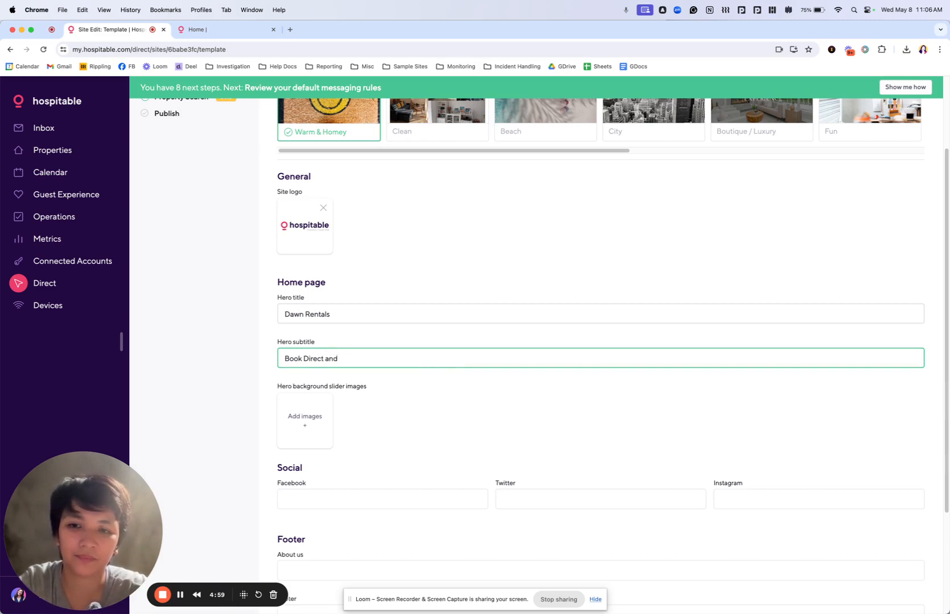
{"action": "type", "text": "Save"}
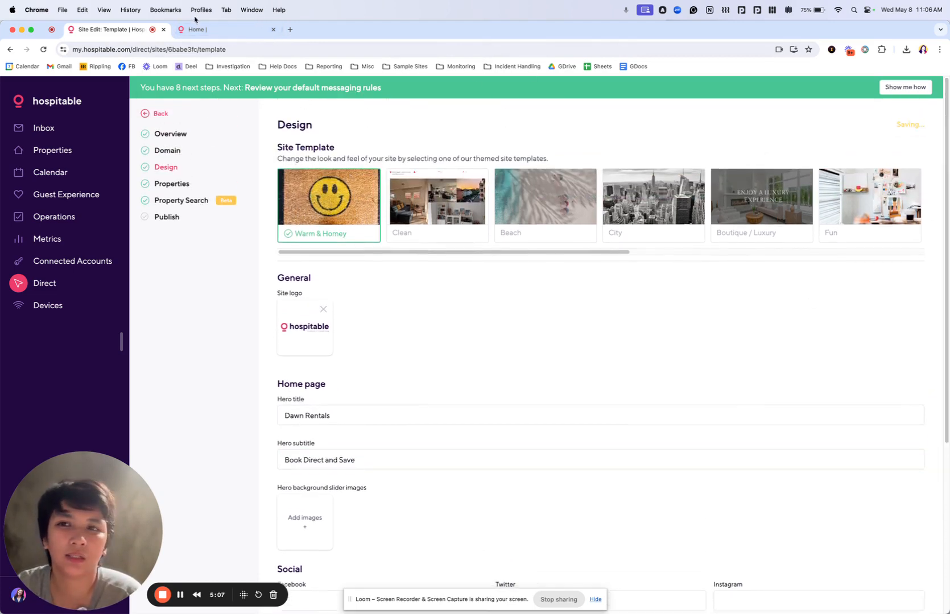
Step: Refresh the site preview to show the 'Dawn Rentals' hero with 'Book Direct and Save', then return to editing
{"action": "left_click", "coordinate": [200, 30]}
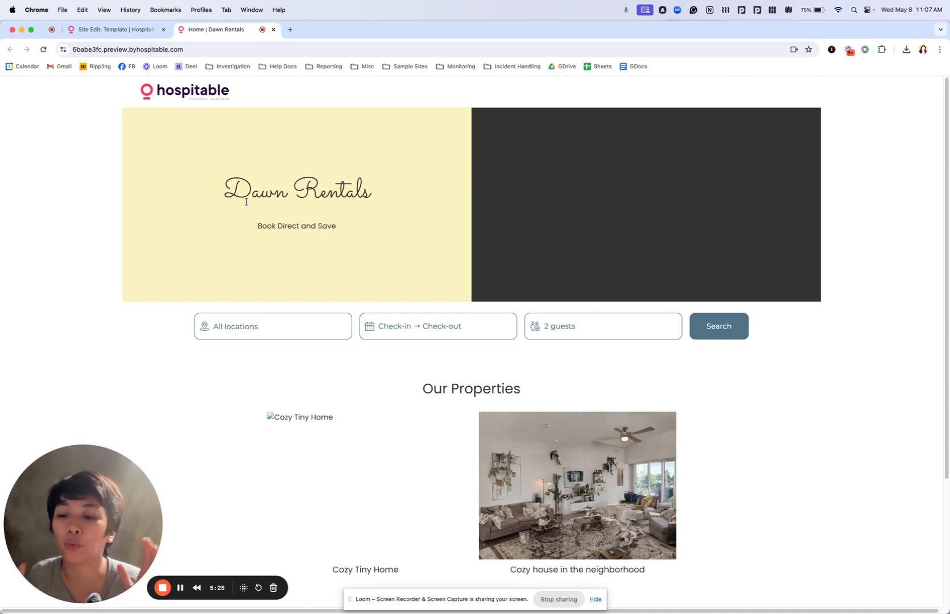
{"action": "mouse_move", "coordinate": [206, 150]}
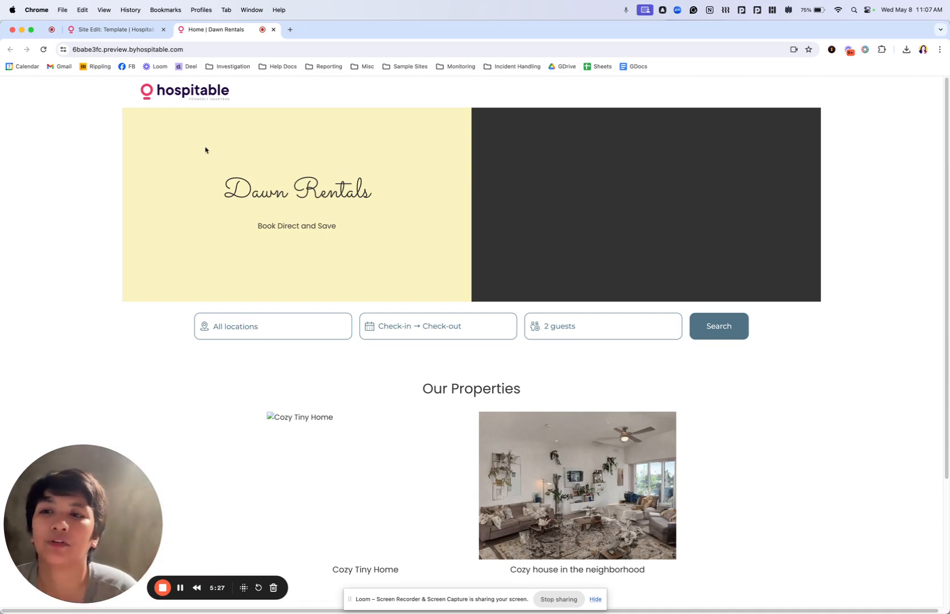
{"action": "left_click", "coordinate": [115, 30]}
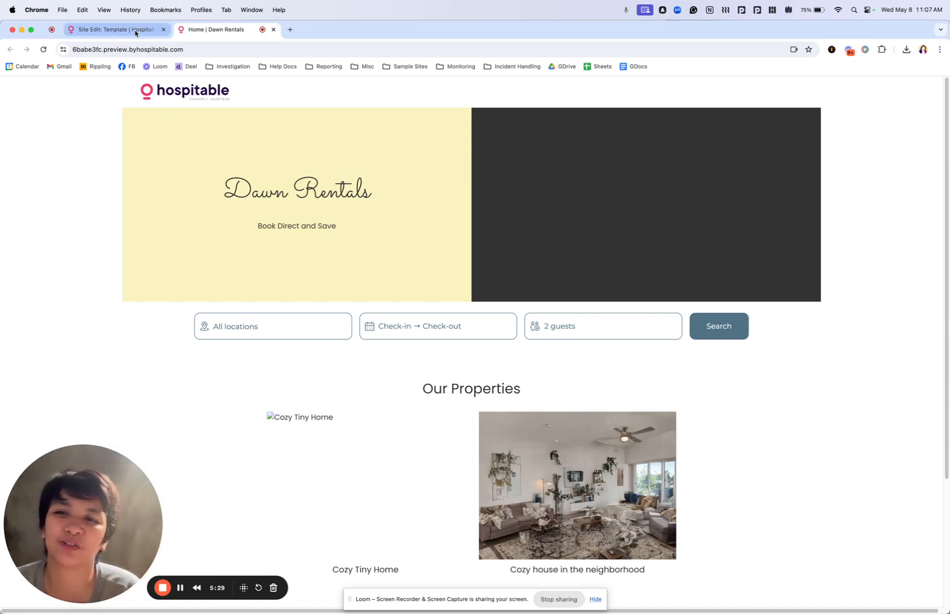
{"action": "left_click", "coordinate": [115, 29]}
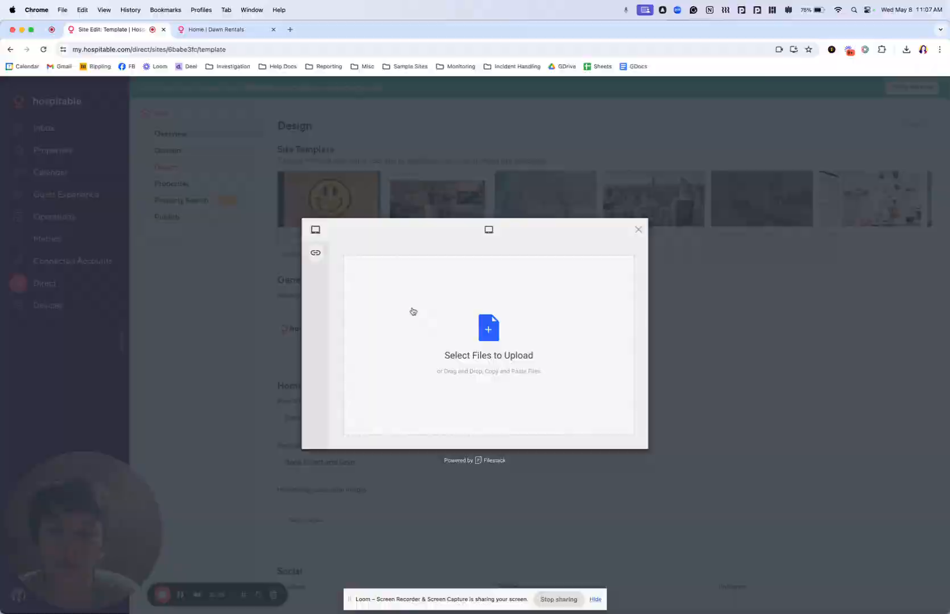
Step: Upload Hospitable_holi.png as a hero background slider image
{"action": "left_click", "coordinate": [489, 334]}
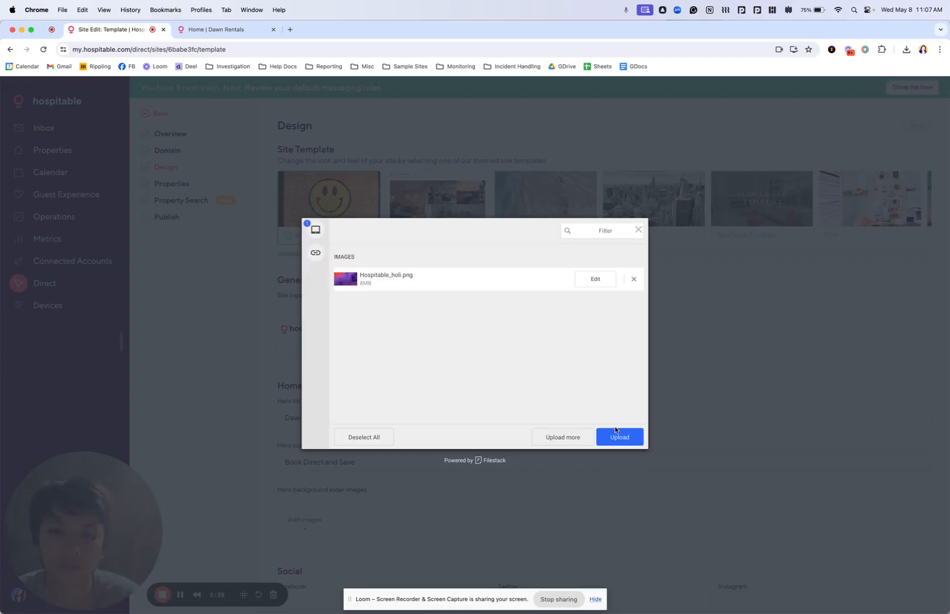
{"action": "left_click", "coordinate": [619, 437]}
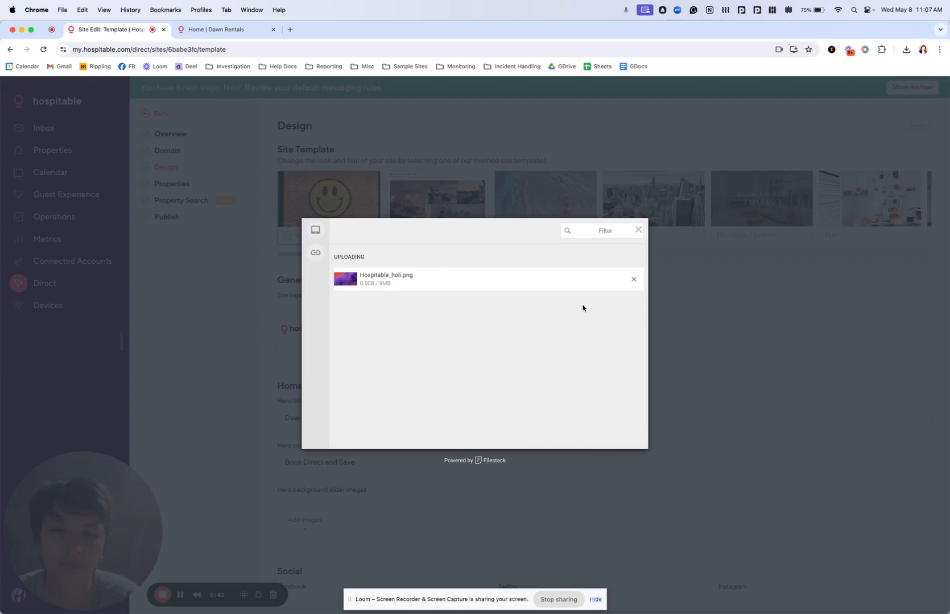
{"action": "mouse_move", "coordinate": [720, 320]}
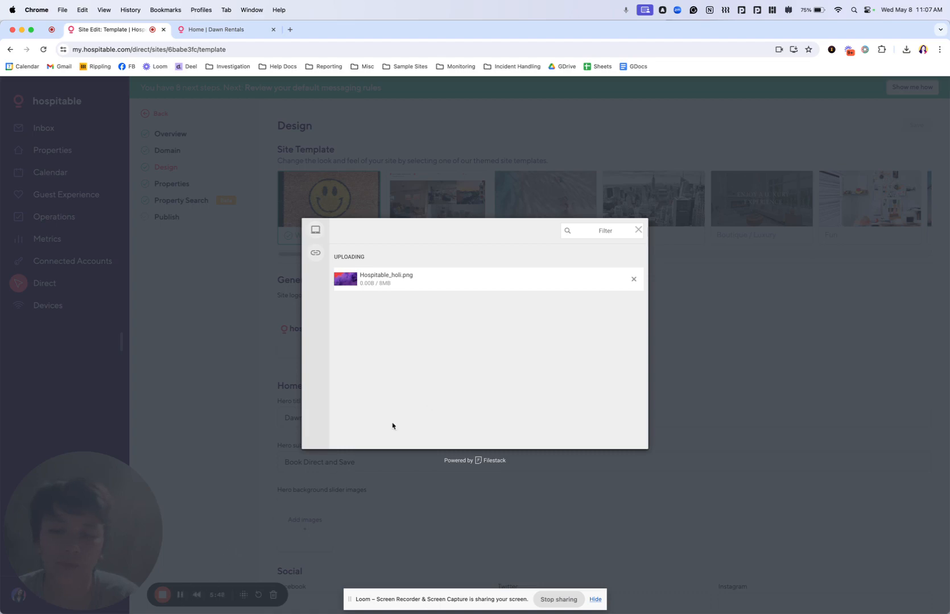
{"action": "mouse_move", "coordinate": [498, 320]}
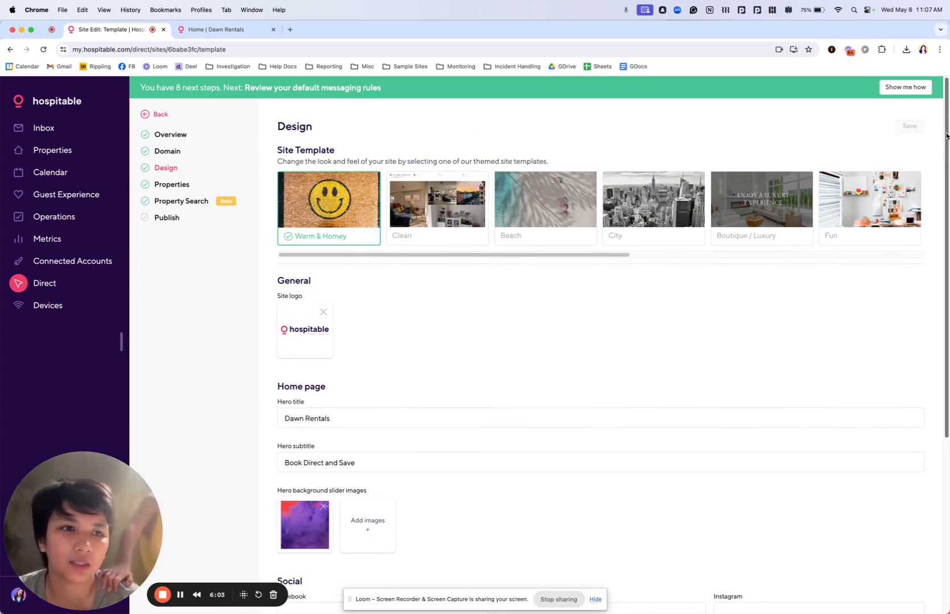
{"action": "scroll", "scroll_direction": "down", "scroll_amount": 3}
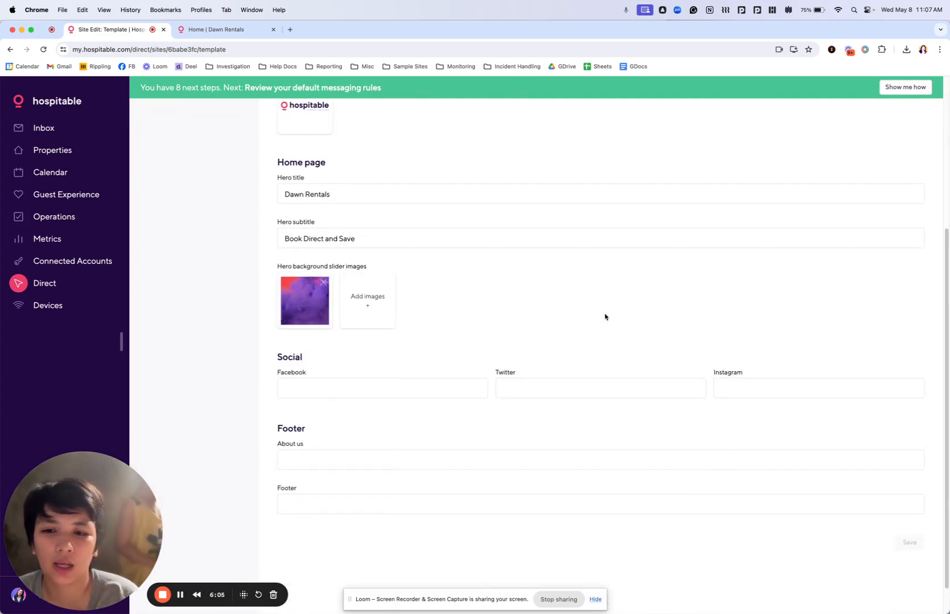
{"action": "left_click", "coordinate": [381, 388]}
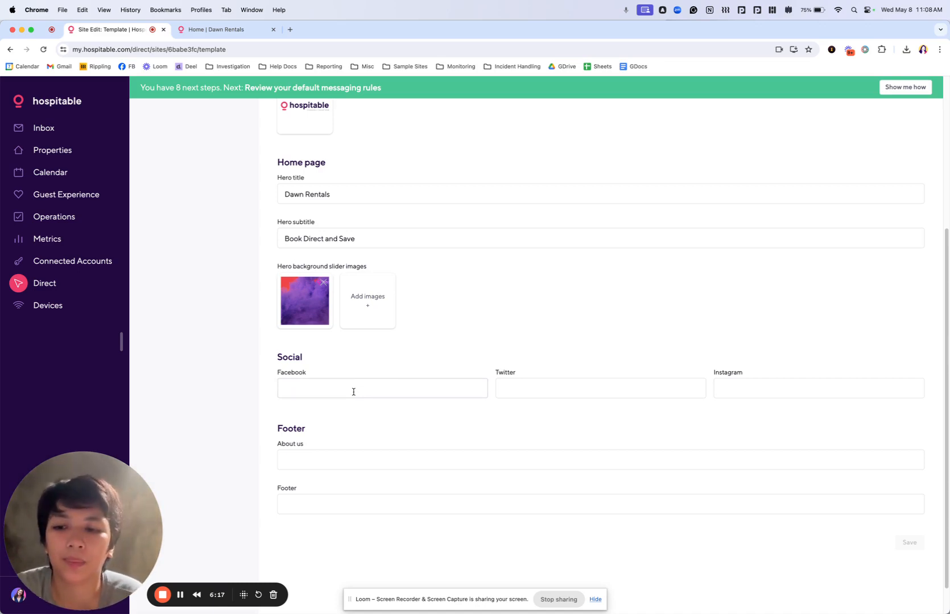
{"action": "left_click", "coordinate": [381, 388]}
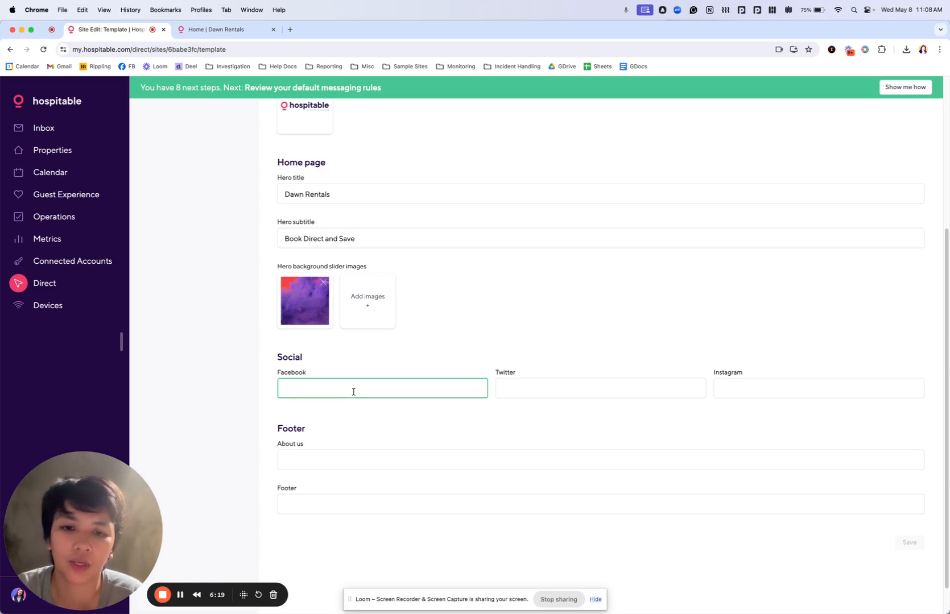
{"action": "mouse_move", "coordinate": [718, 386]}
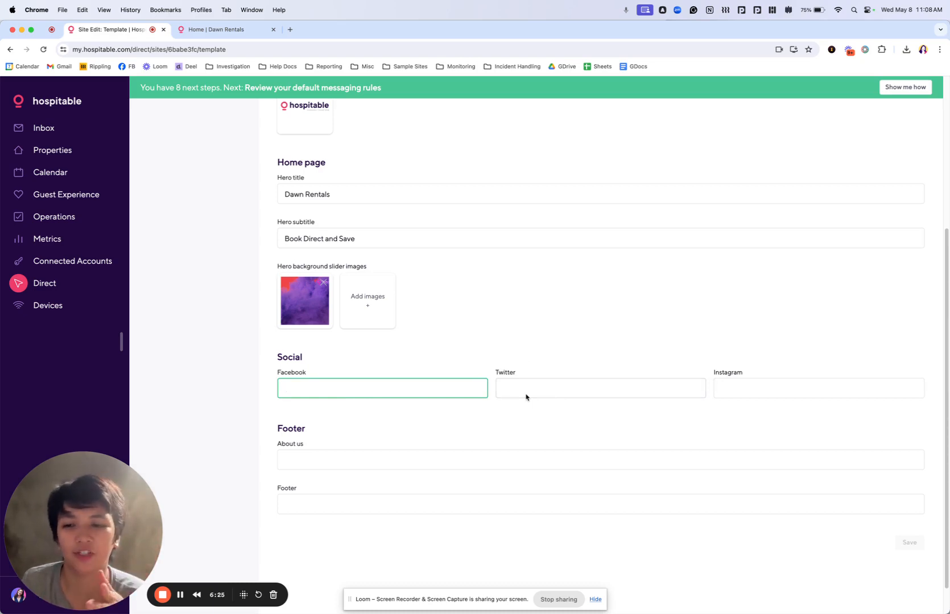
{"action": "mouse_move", "coordinate": [760, 386]}
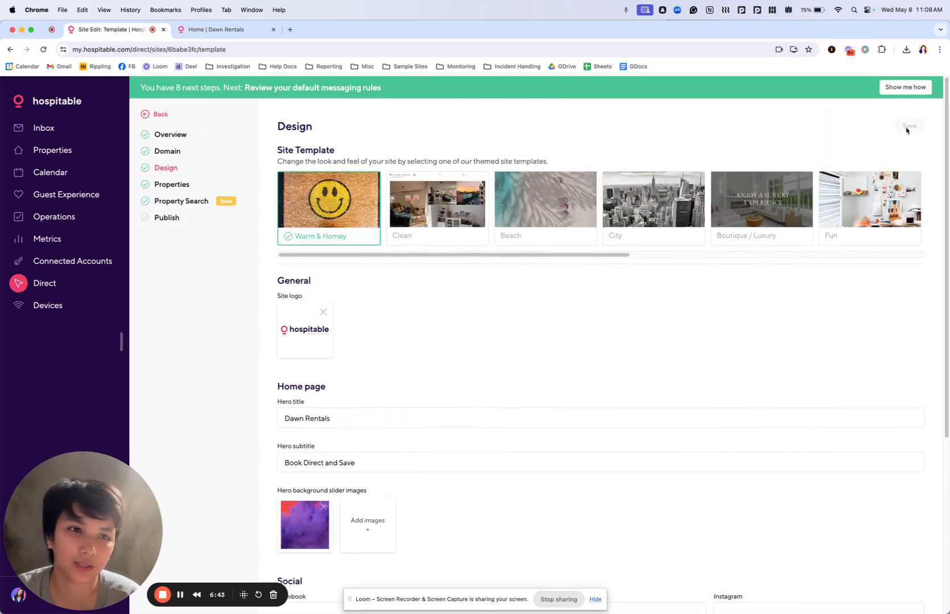
{"action": "left_click", "coordinate": [219, 30]}
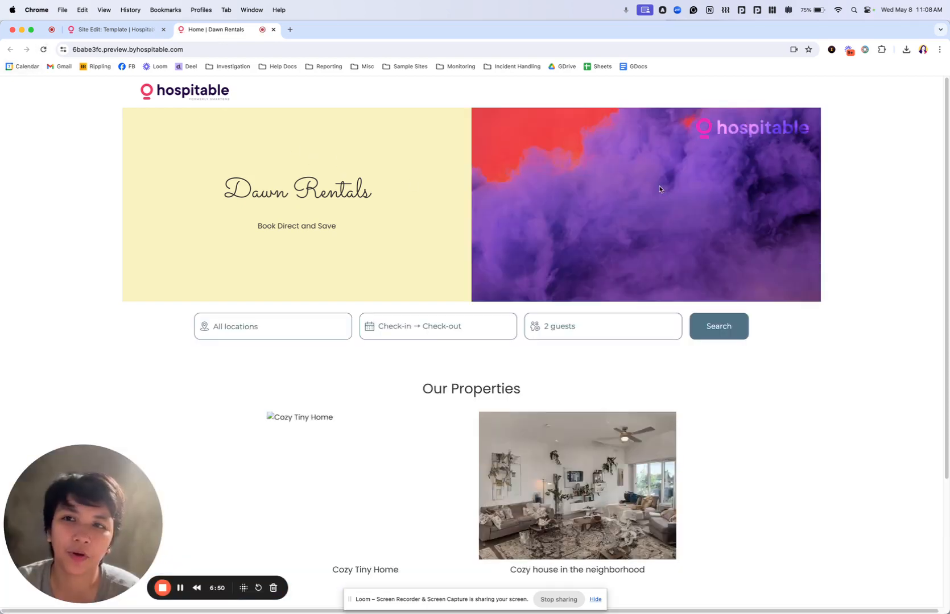
{"action": "left_click", "coordinate": [115, 30]}
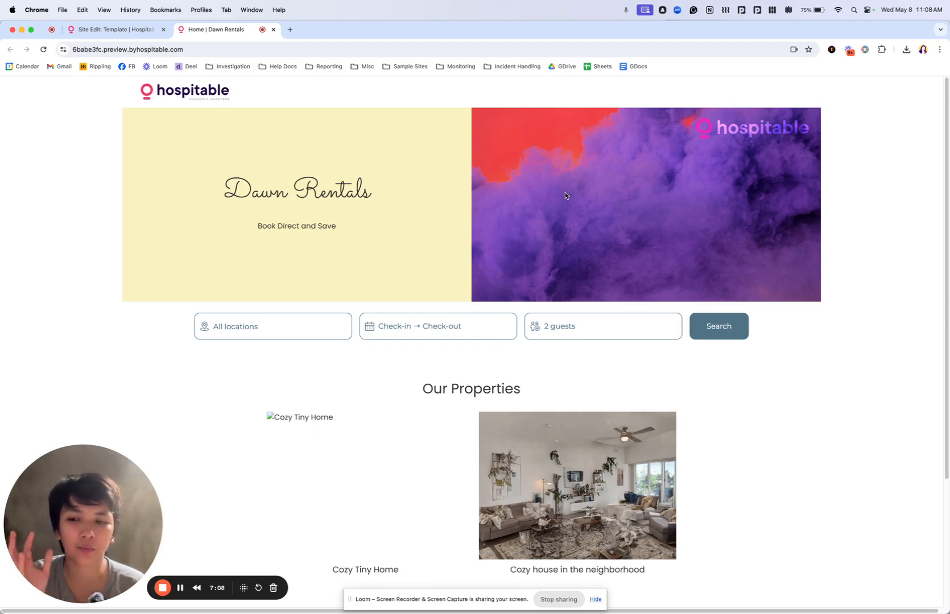
{"action": "mouse_move", "coordinate": [461, 184]}
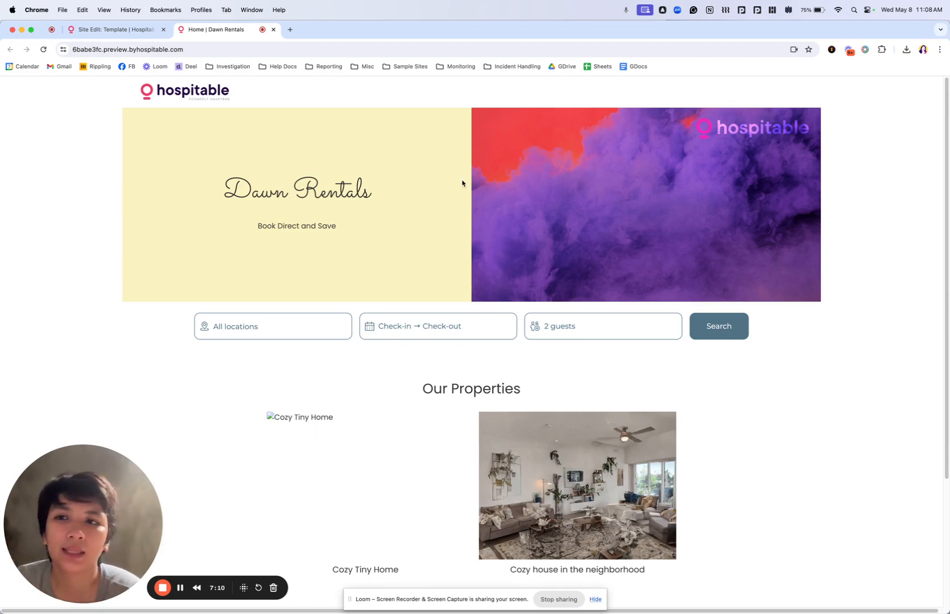
{"action": "left_click", "coordinate": [109, 30]}
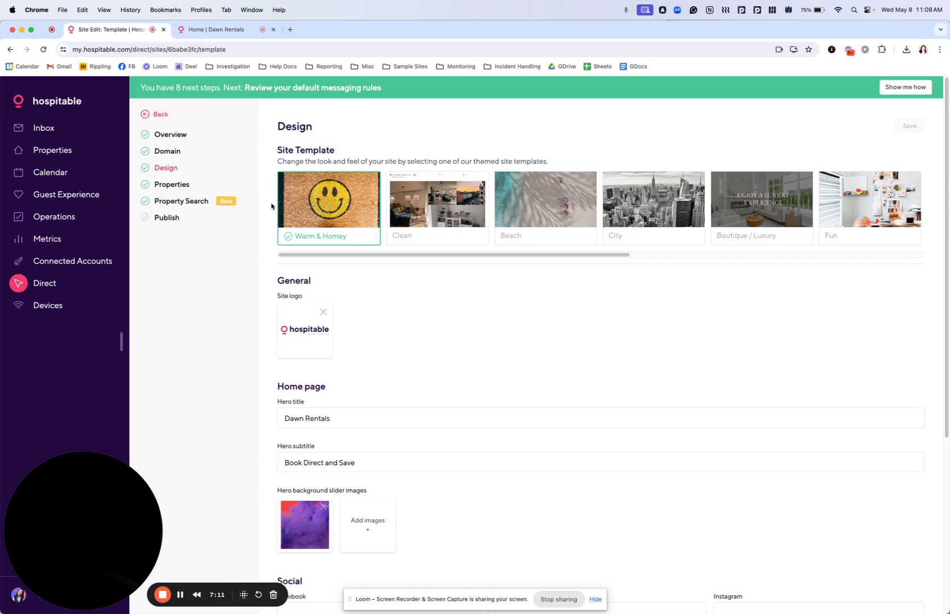
Step: Show the site's Properties list with Cozy house in the neighborhood and Cozy Tiny Home both checked
{"action": "left_click", "coordinate": [172, 184]}
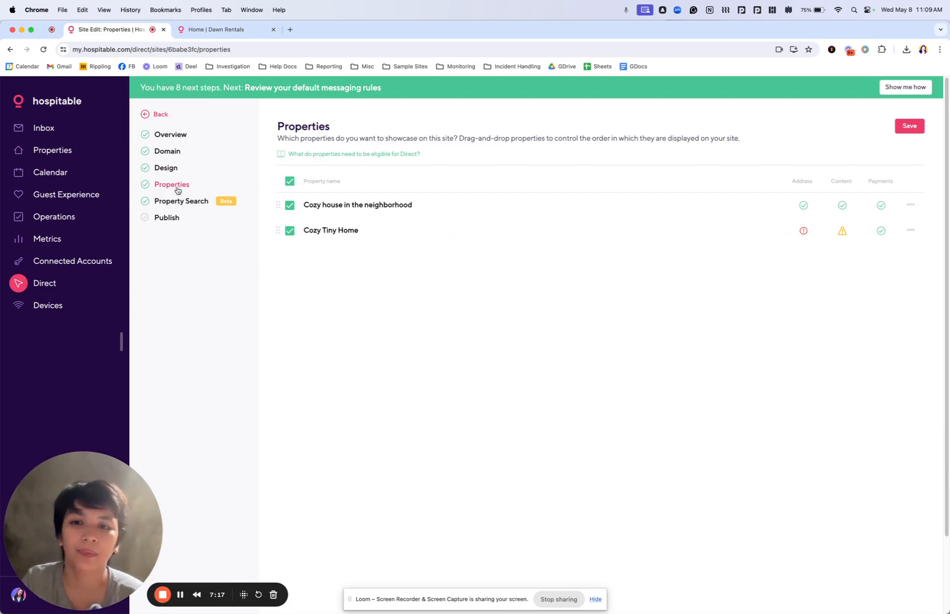
{"action": "mouse_move", "coordinate": [690, 241]}
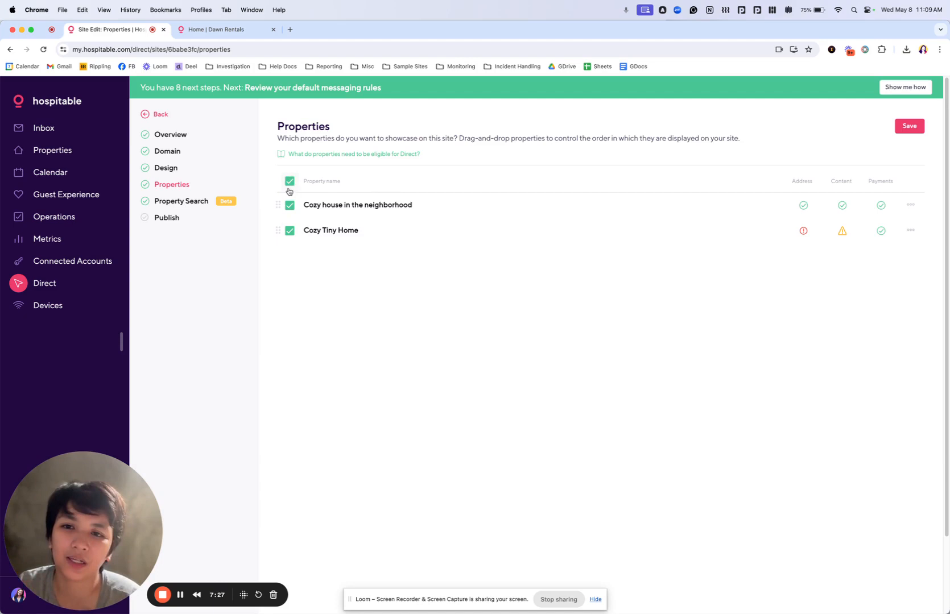
{"action": "mouse_move", "coordinate": [288, 195]}
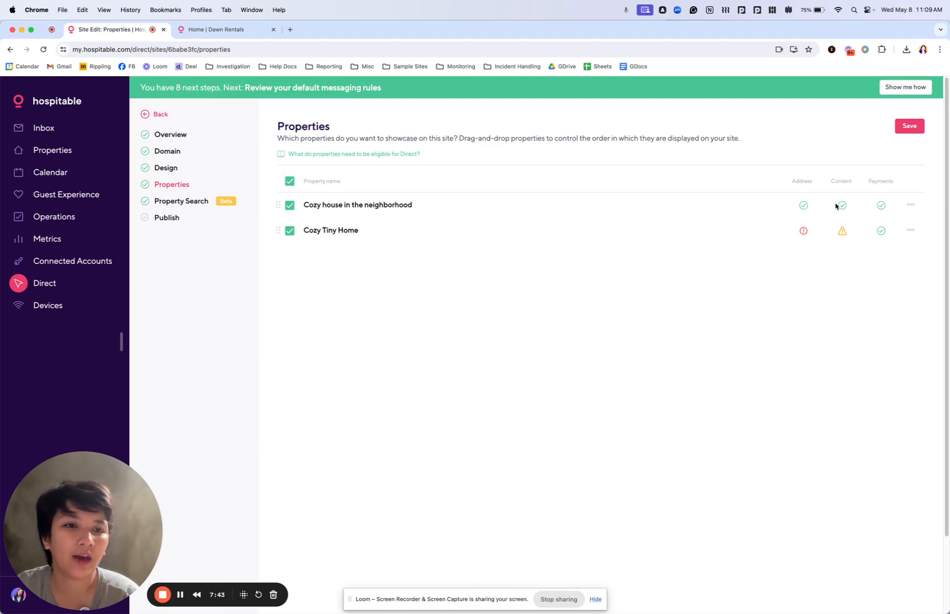
{"action": "mouse_move", "coordinate": [824, 211]}
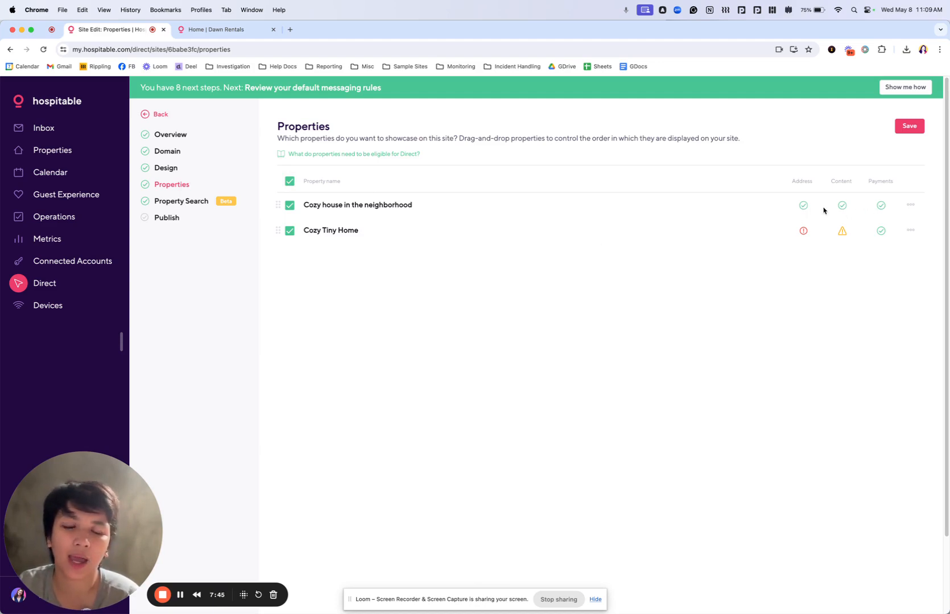
{"action": "mouse_move", "coordinate": [877, 194]}
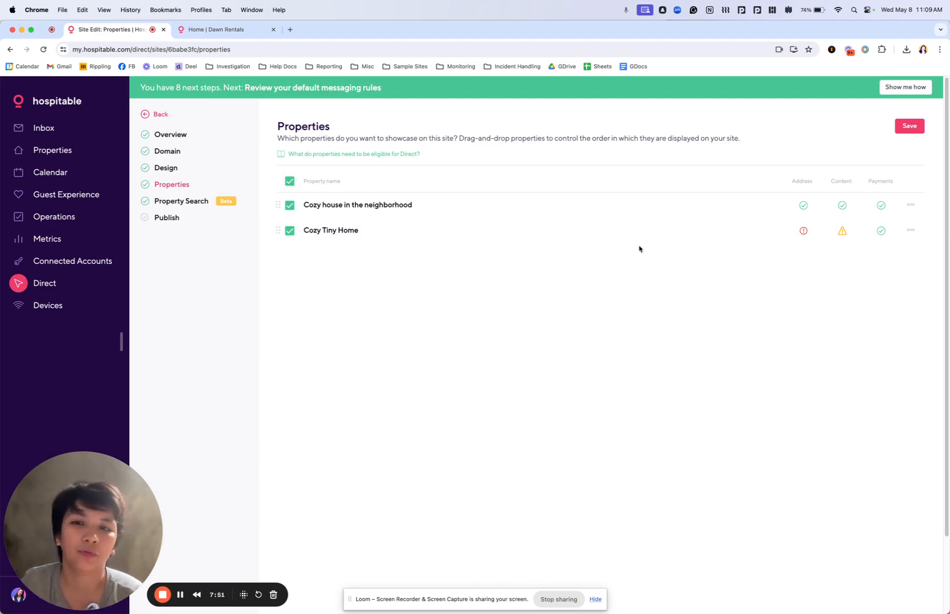
{"action": "mouse_move", "coordinate": [803, 231]}
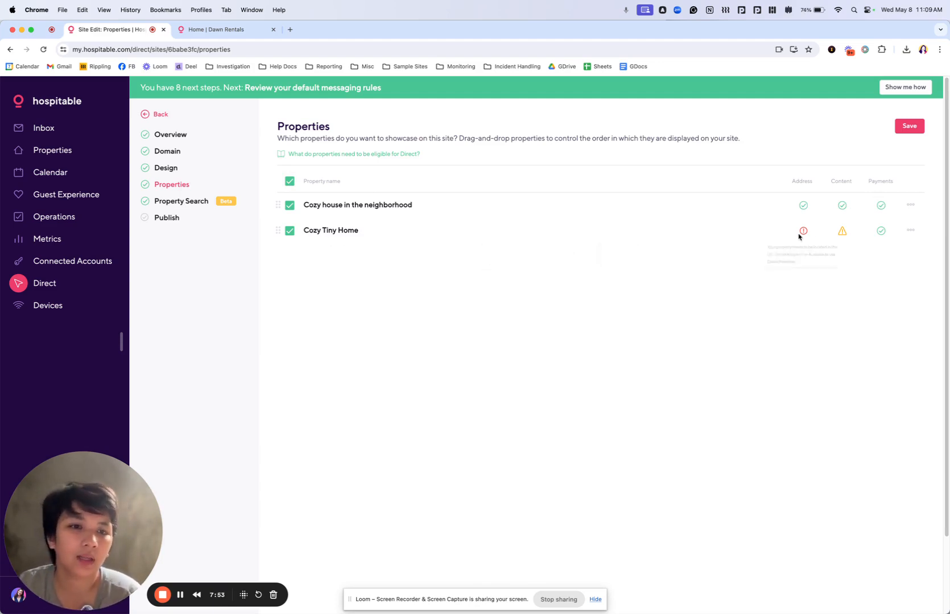
{"action": "mouse_move", "coordinate": [803, 231]}
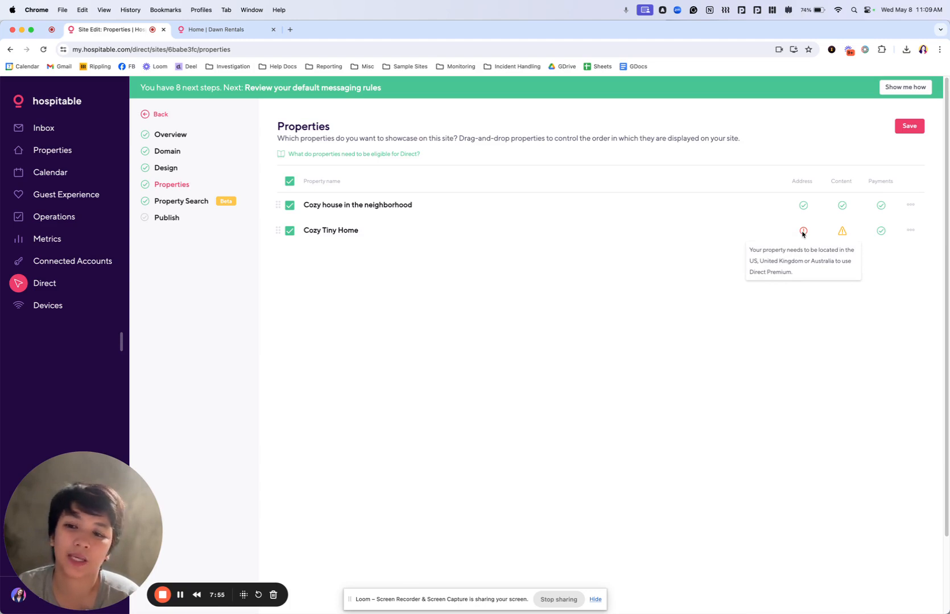
{"action": "mouse_move", "coordinate": [841, 235]}
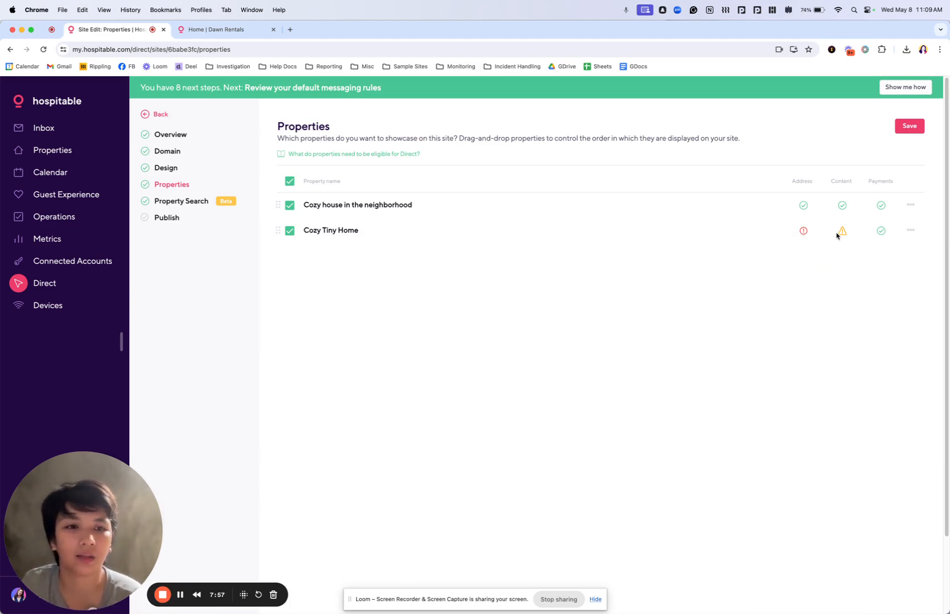
{"action": "mouse_move", "coordinate": [842, 231]}
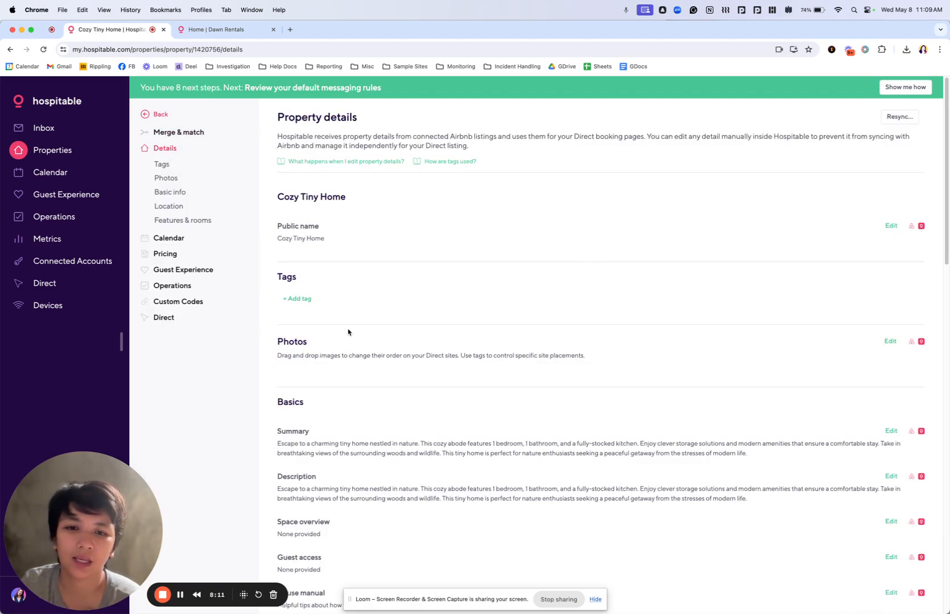
{"action": "mouse_move", "coordinate": [679, 386]}
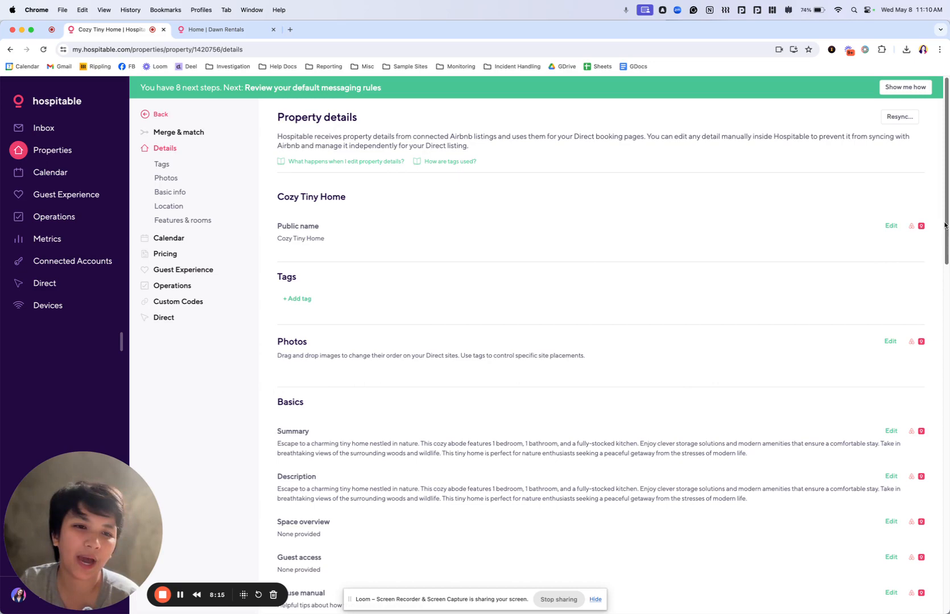
Step: Resync Cozy Tiny Home from Airbnb and confirm the refresh in the dialog
{"action": "scroll", "scroll_direction": "down", "scroll_amount": 3}
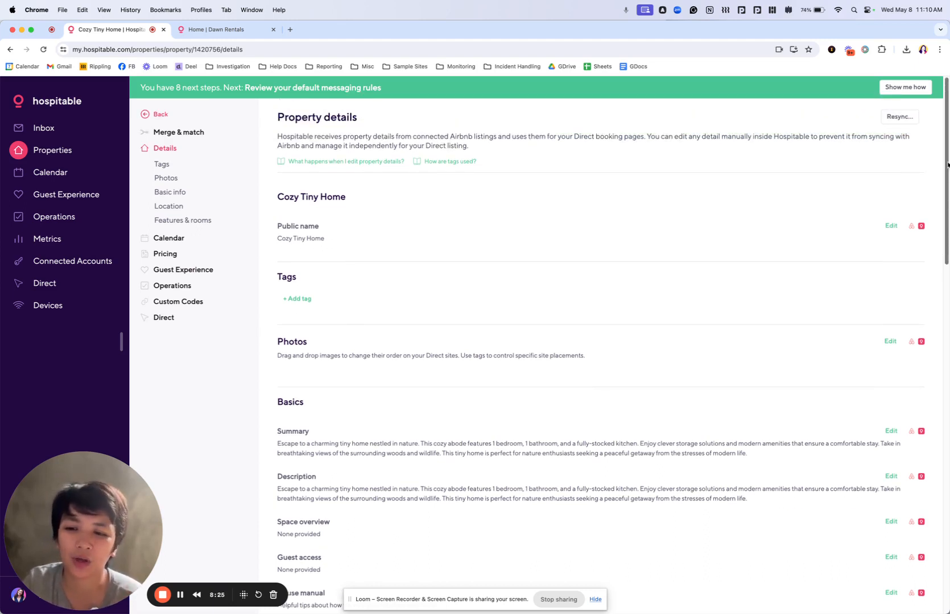
{"action": "mouse_move", "coordinate": [899, 117]}
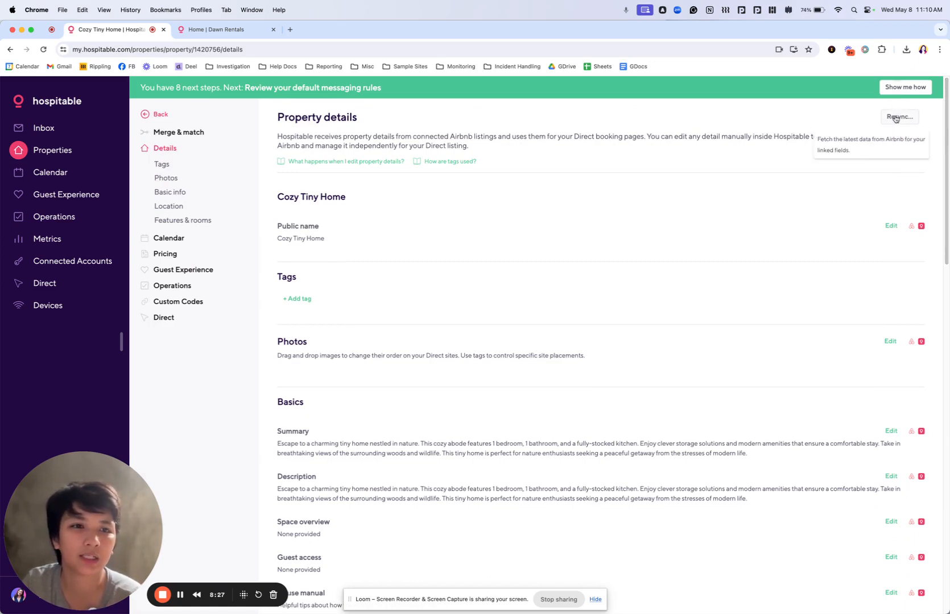
{"action": "left_click", "coordinate": [900, 117]}
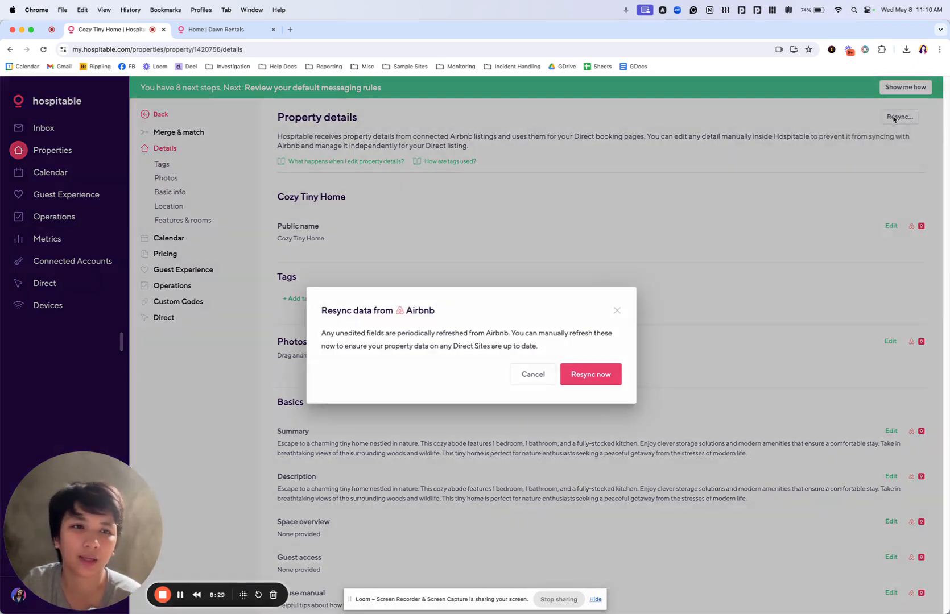
{"action": "left_click", "coordinate": [589, 374]}
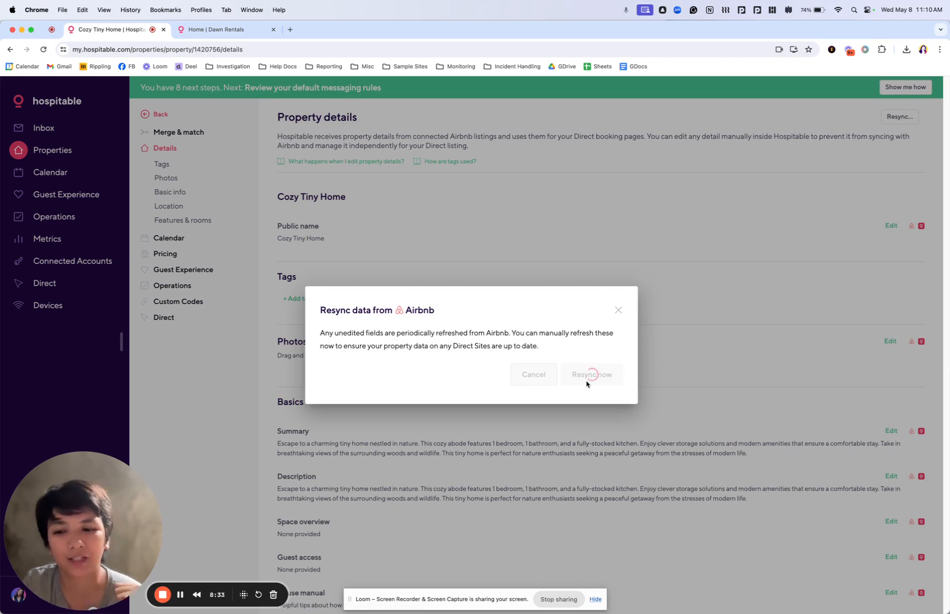
{"action": "left_click", "coordinate": [591, 374]}
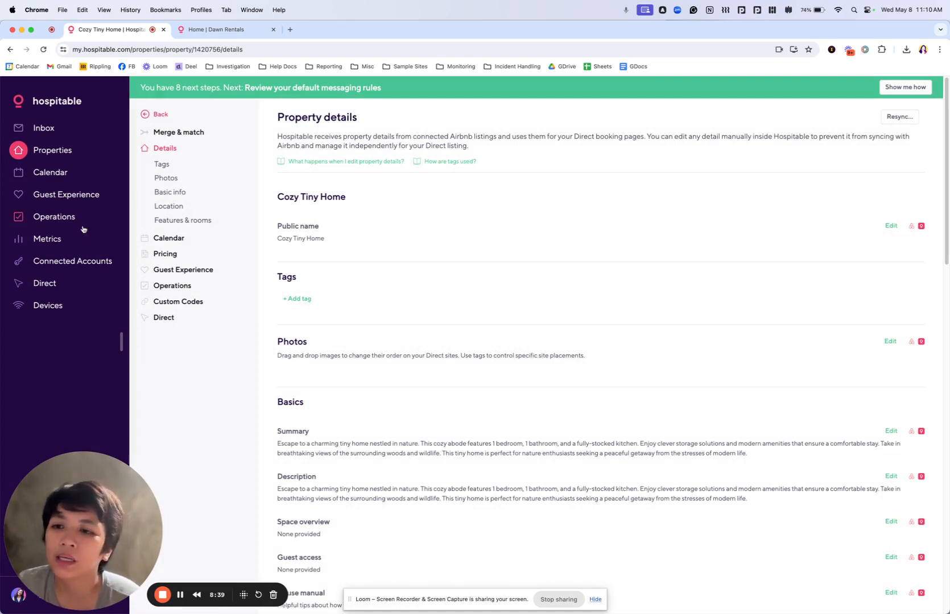
Step: From Direct, review the dawn.hospitable.rentals site's listed homes, then bring up Property Search
{"action": "left_click", "coordinate": [45, 283]}
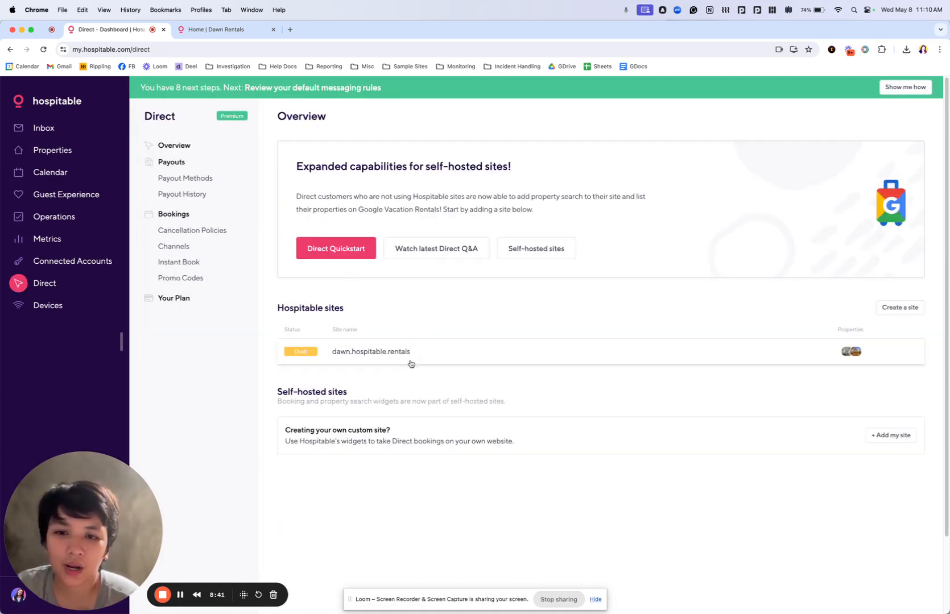
{"action": "left_click", "coordinate": [370, 351]}
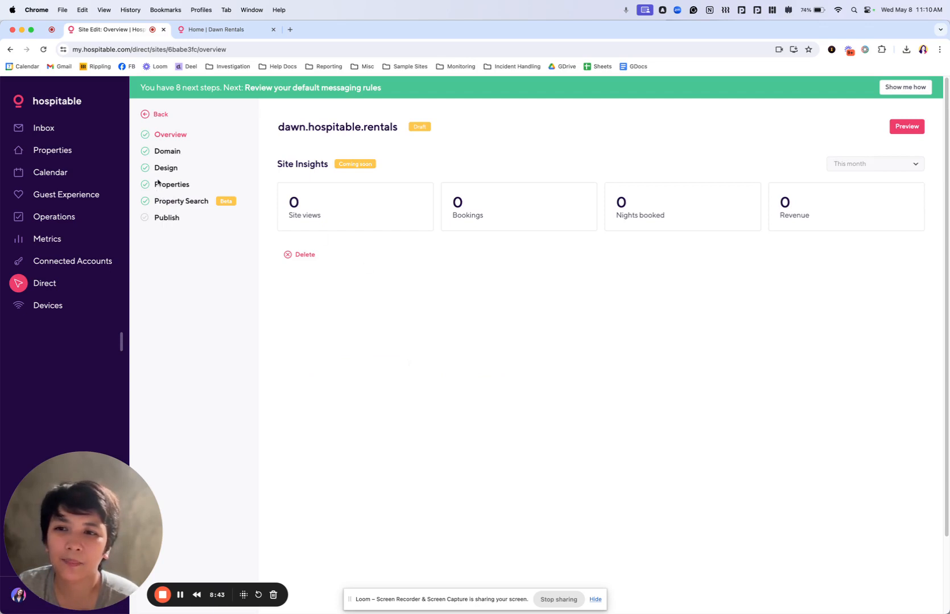
{"action": "left_click", "coordinate": [172, 184]}
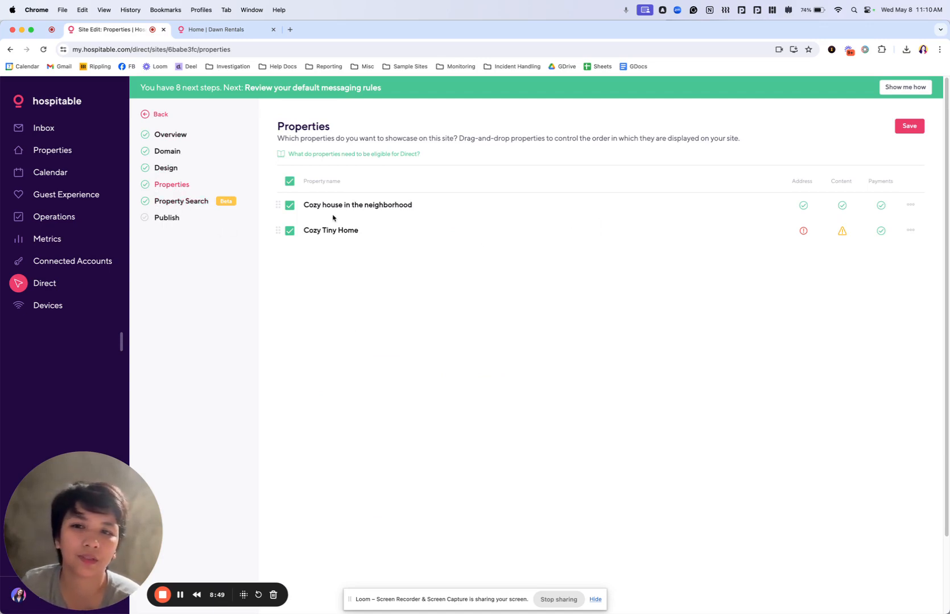
{"action": "mouse_move", "coordinate": [371, 215]}
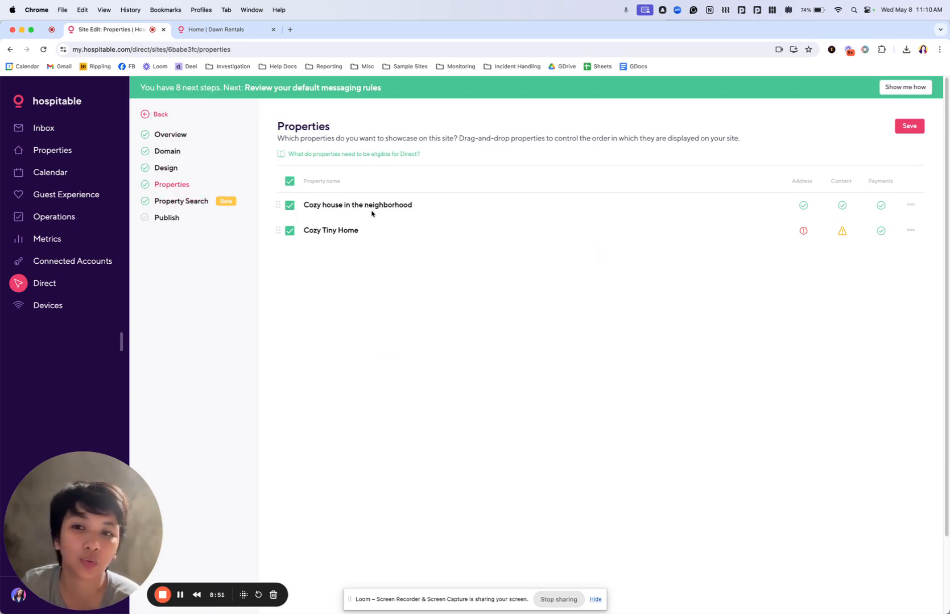
{"action": "mouse_move", "coordinate": [472, 207]}
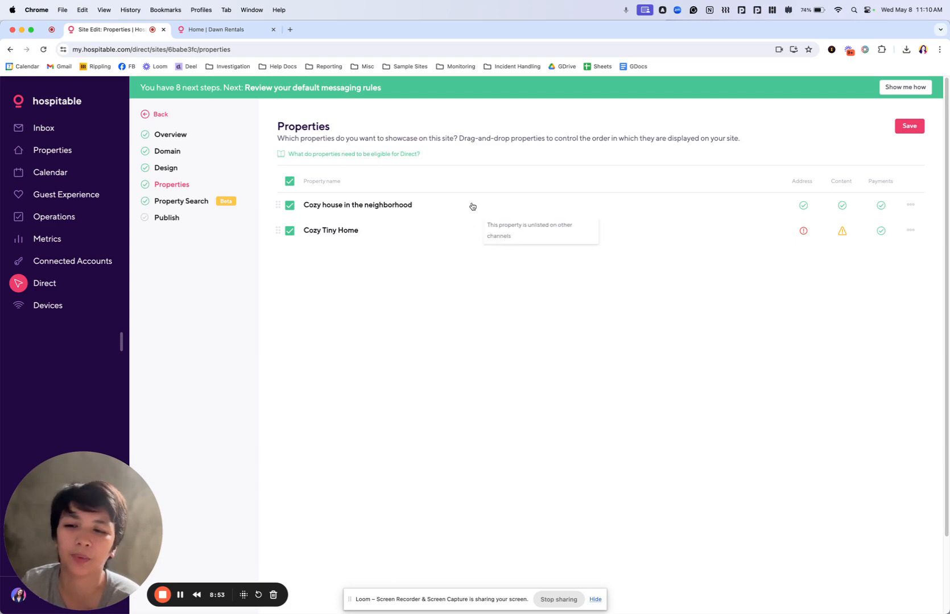
{"action": "mouse_move", "coordinate": [320, 206]}
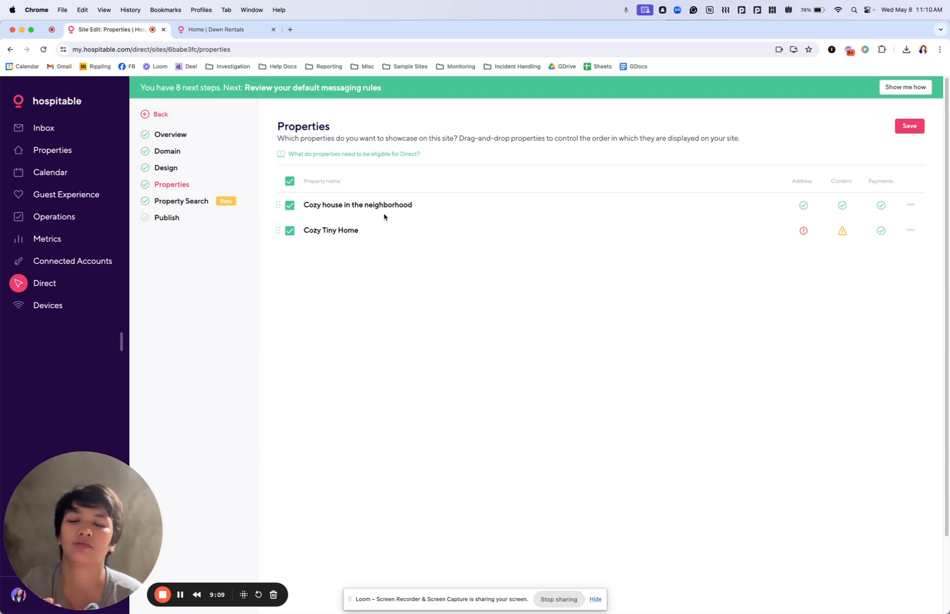
{"action": "left_click", "coordinate": [181, 201]}
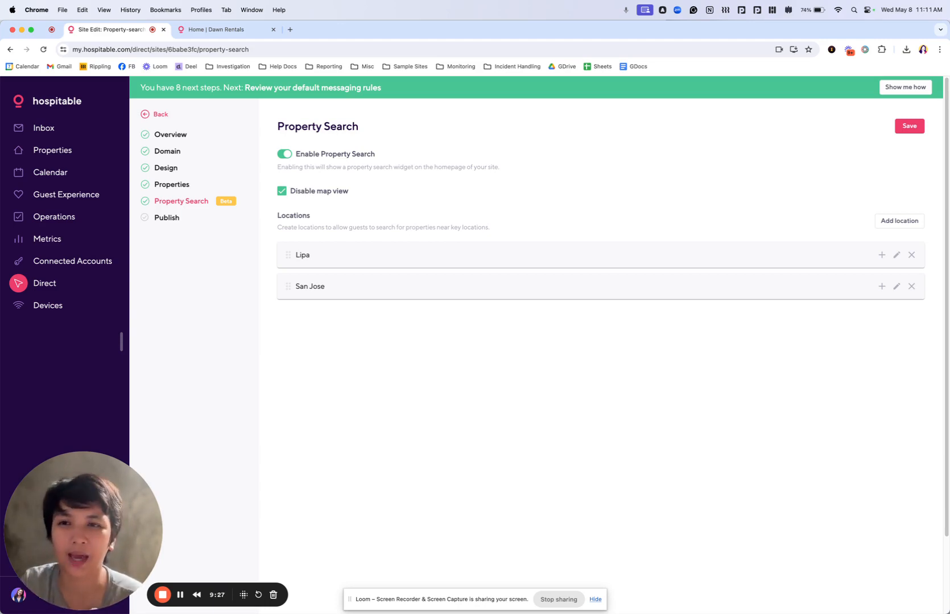
Step: Switch to the 'Home | Dawn Rentals' preview showing the location, dates and guests search bar
{"action": "left_click", "coordinate": [226, 30]}
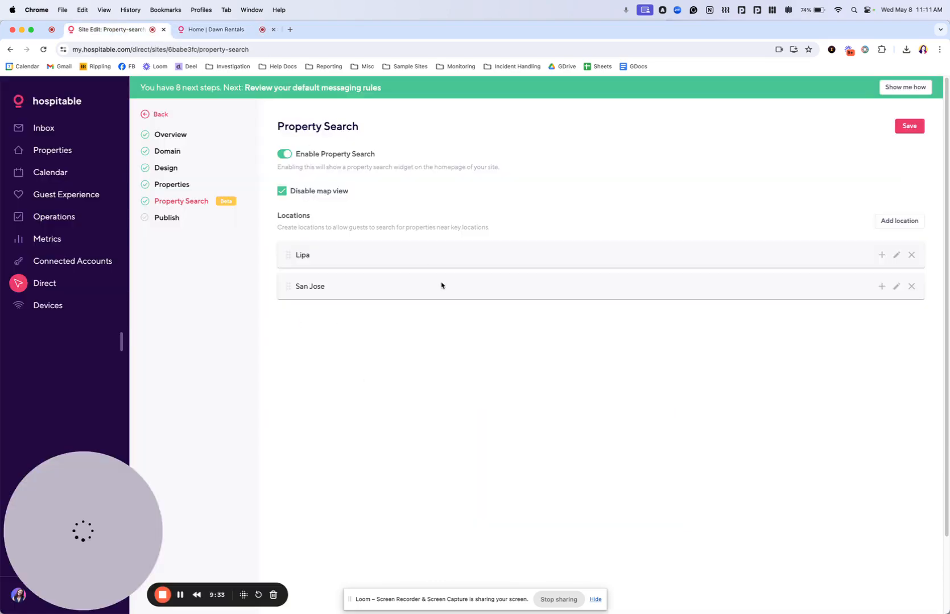
{"action": "mouse_move", "coordinate": [670, 193]}
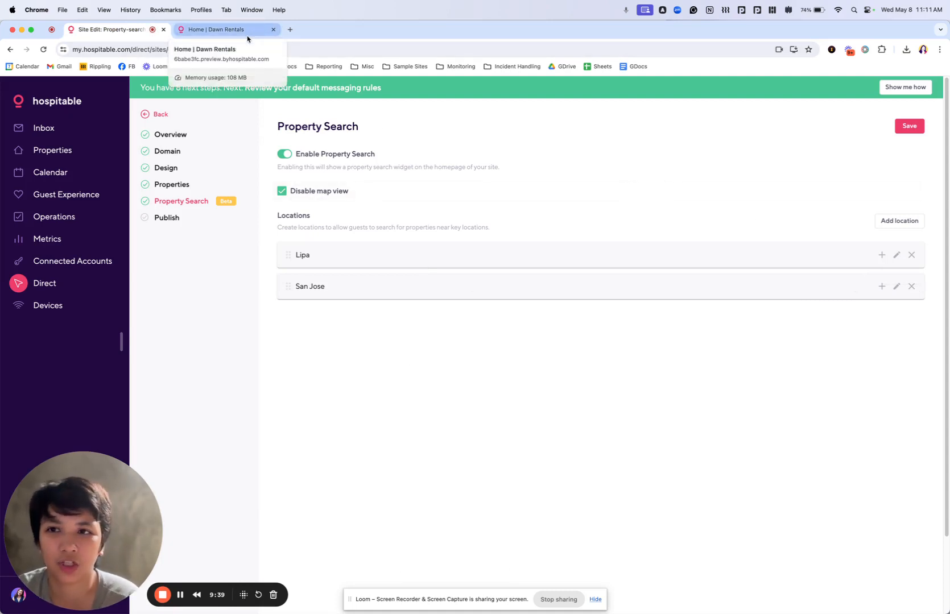
{"action": "left_click", "coordinate": [219, 30]}
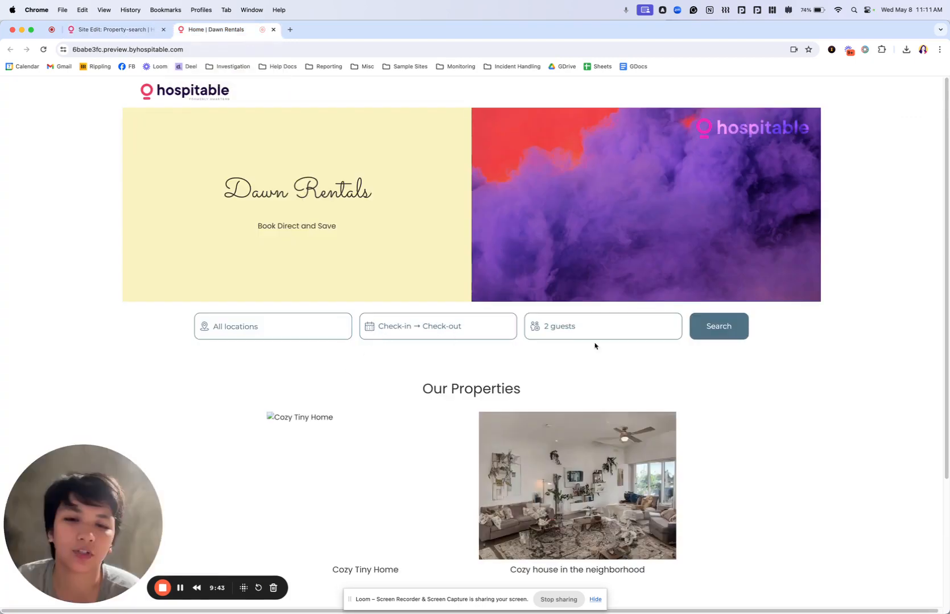
Step: Search Jun 3 – Jun 7, 2024 for 2 guests and pick the Cozy house in the neighborhood result
{"action": "left_click", "coordinate": [437, 327]}
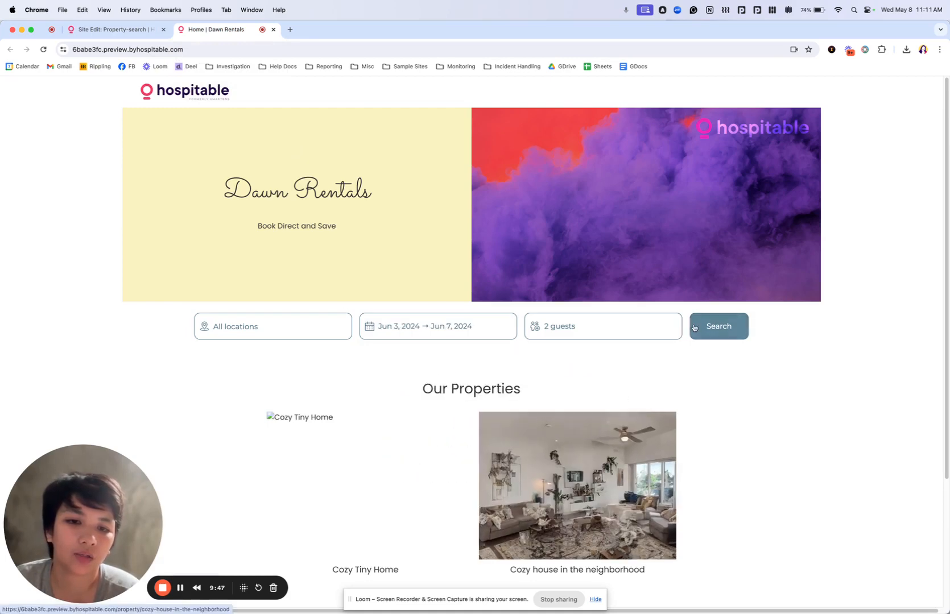
{"action": "left_click", "coordinate": [720, 326]}
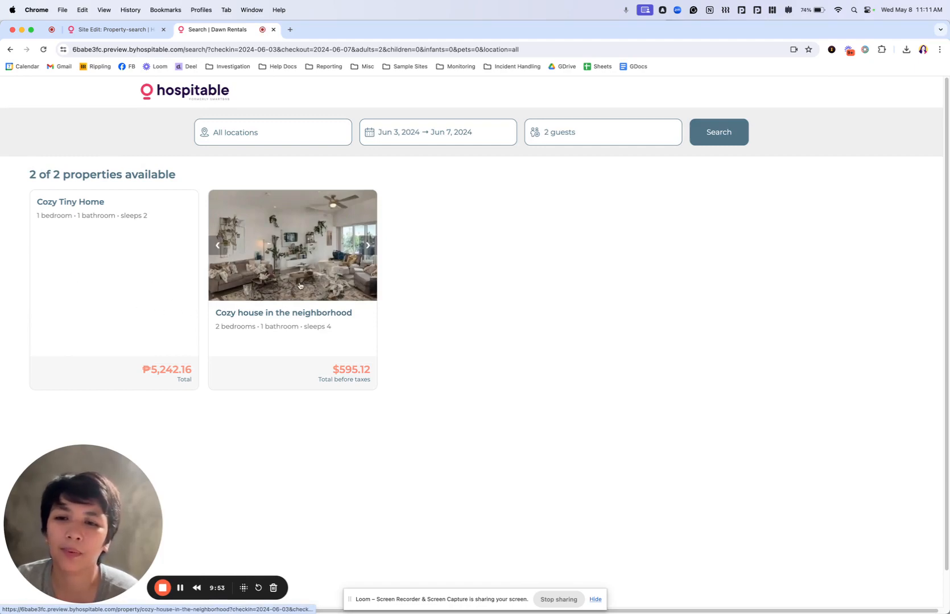
{"action": "left_click", "coordinate": [283, 312]}
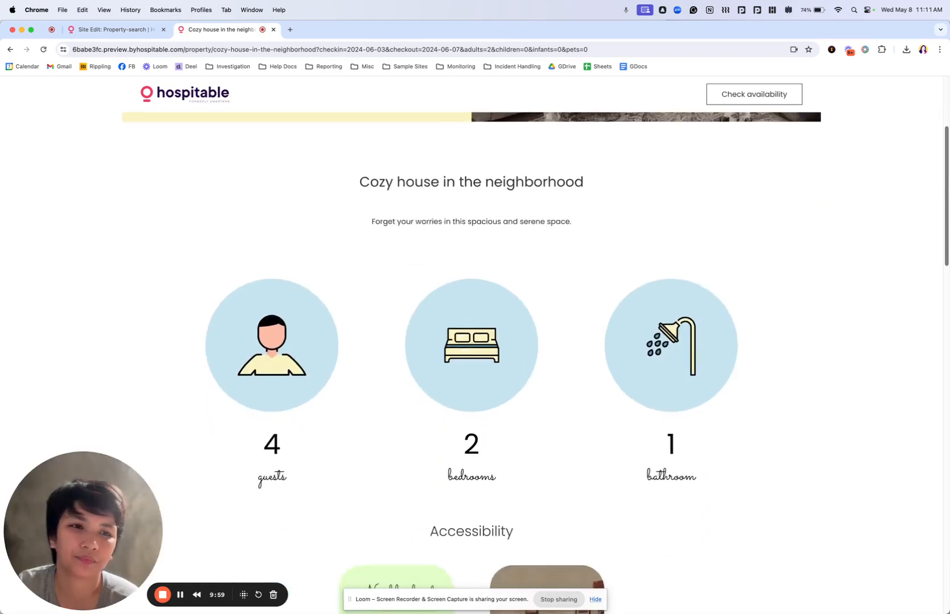
Step: Review the Cozy house listing's details and $595.12 total, then return to the site editor
{"action": "scroll", "scroll_direction": "down", "scroll_amount": 3}
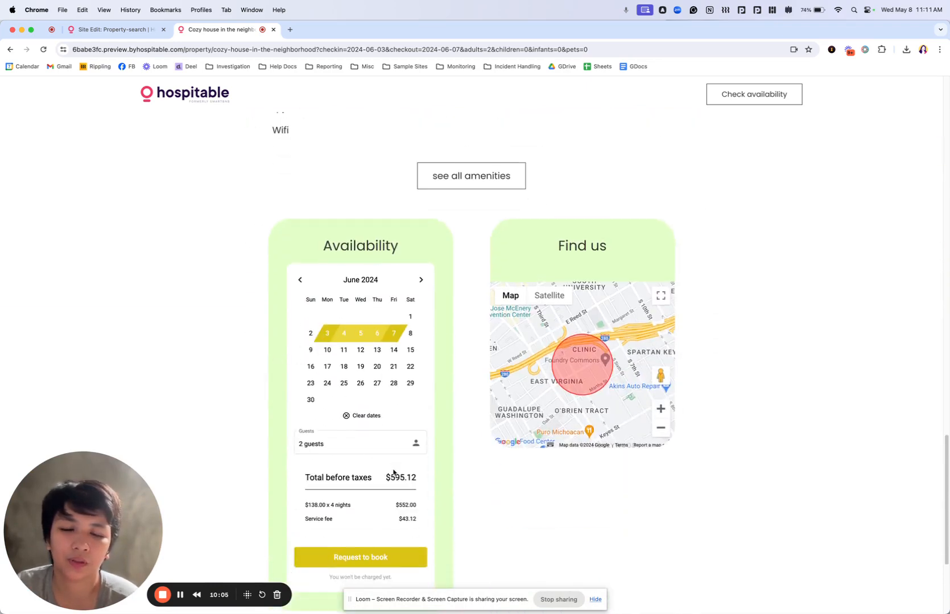
{"action": "scroll", "scroll_direction": "down", "scroll_amount": 3}
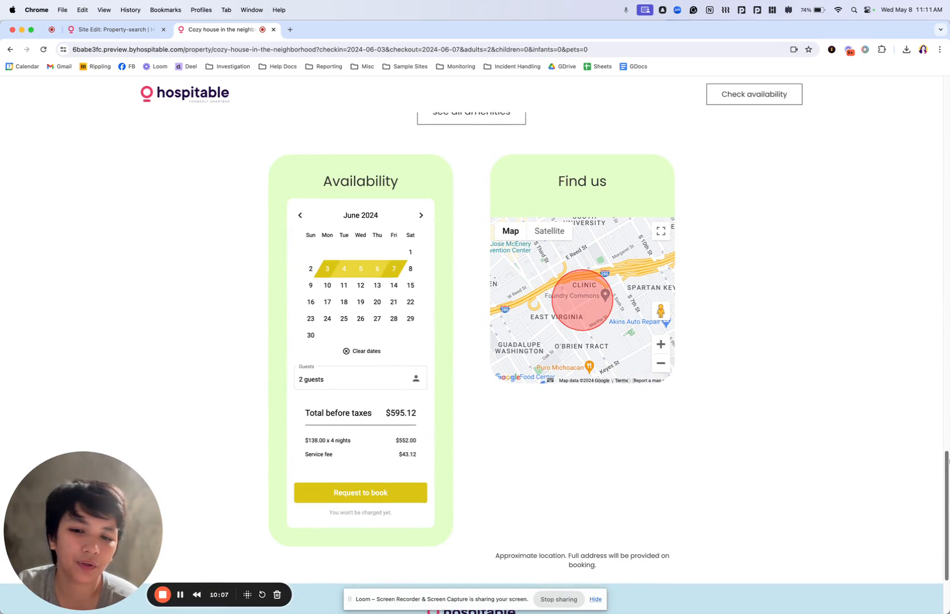
{"action": "scroll", "scroll_direction": "down", "scroll_amount": 3}
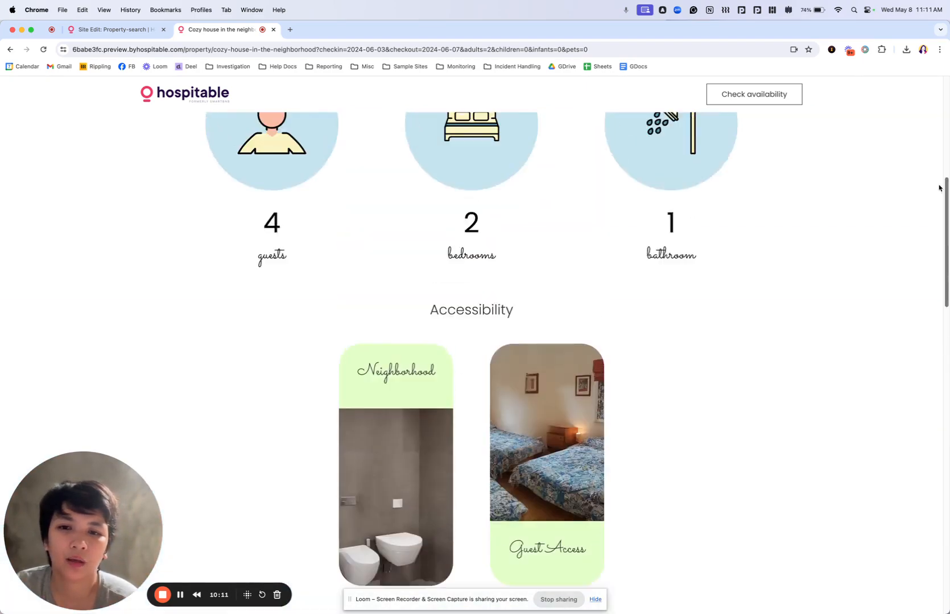
{"action": "scroll", "scroll_direction": "down", "scroll_amount": 3}
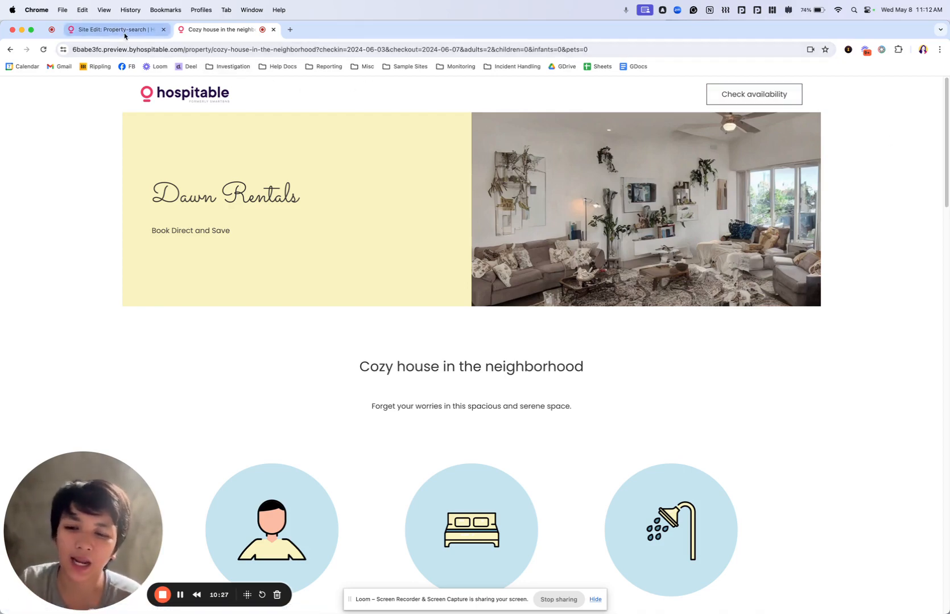
{"action": "left_click", "coordinate": [113, 29]}
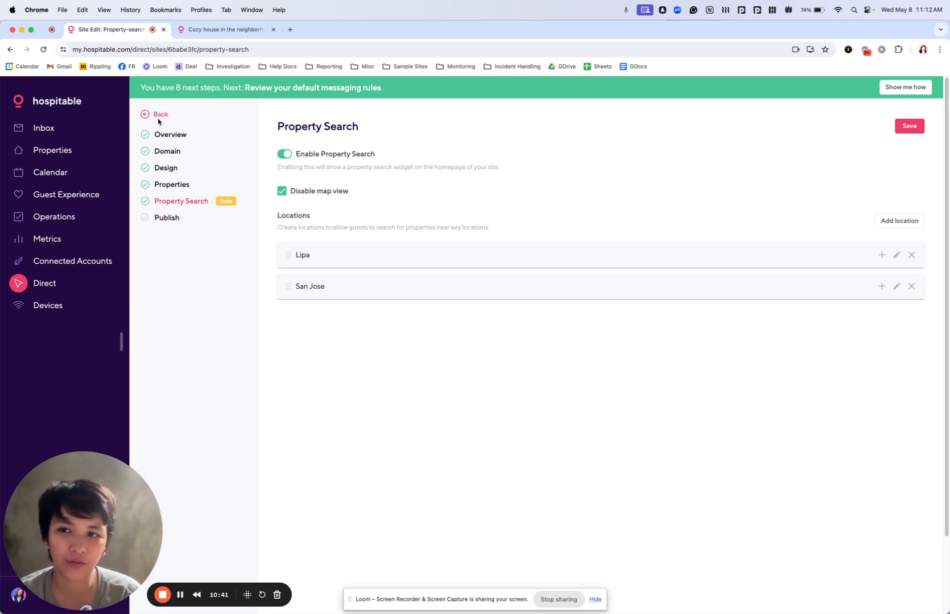
Step: Go to the Publish step offering to make dawn.hospitable.rentals live
{"action": "left_click", "coordinate": [167, 219]}
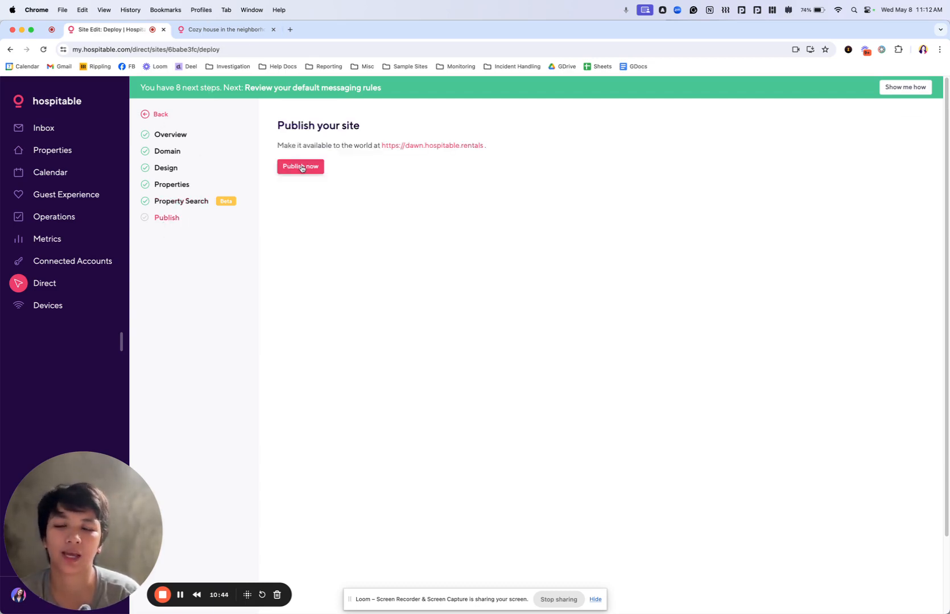
{"action": "mouse_move", "coordinate": [325, 193]}
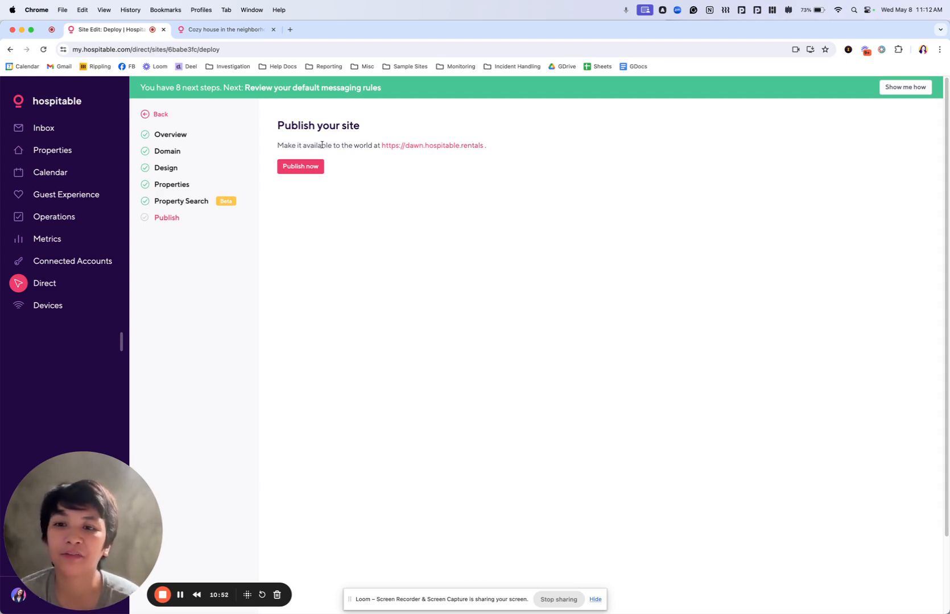
{"action": "mouse_move", "coordinate": [143, 328]}
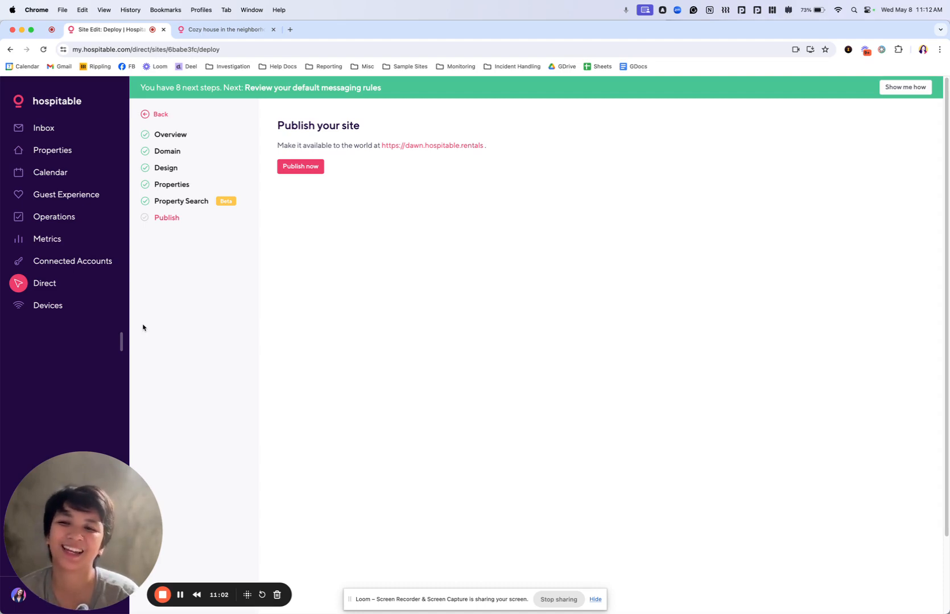
{"action": "mouse_move", "coordinate": [159, 512]}
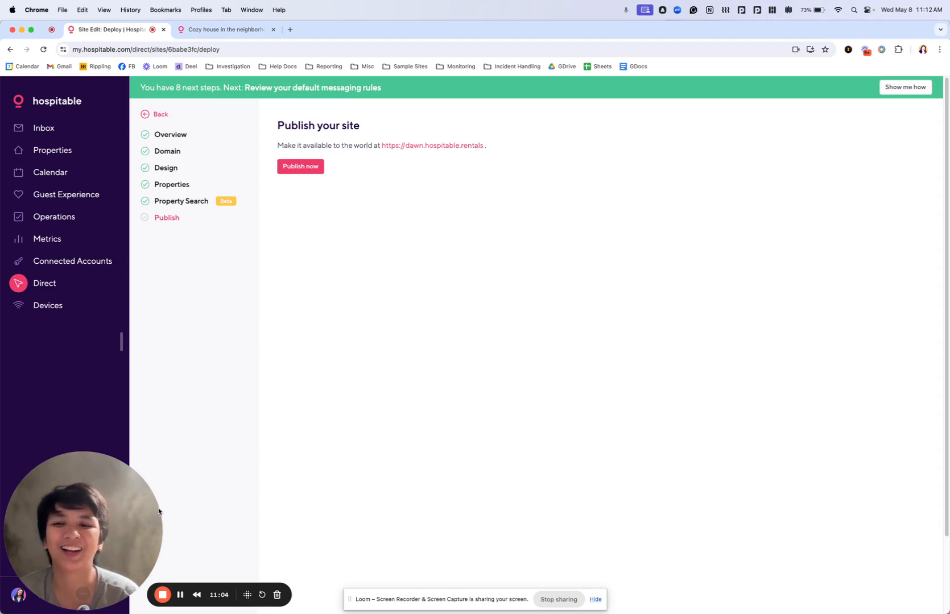